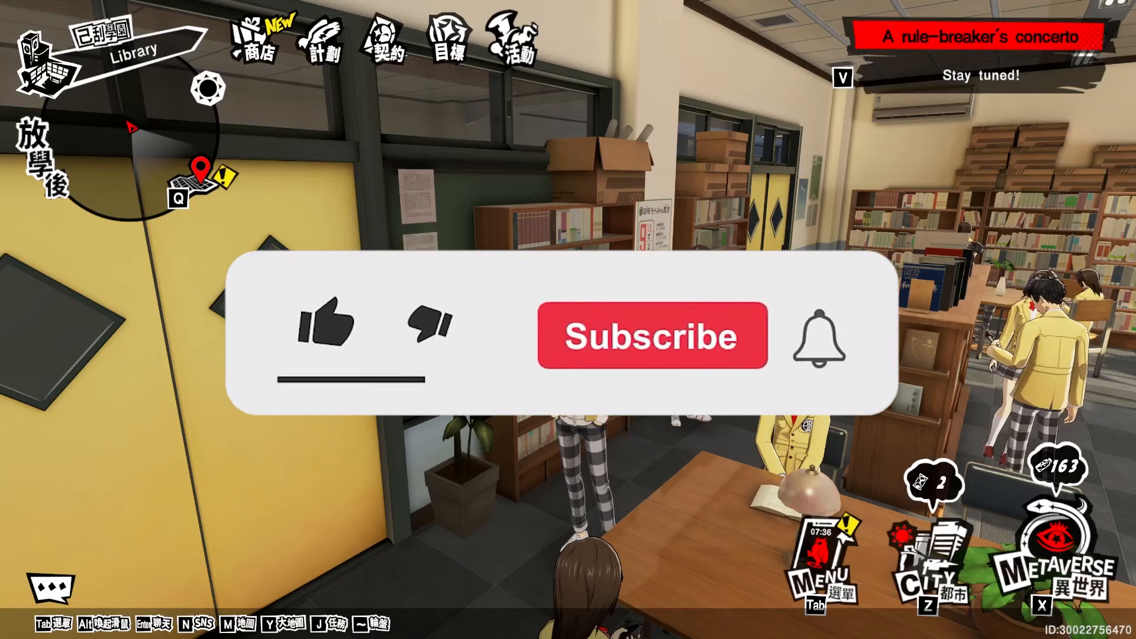
# - Open the view-only P5X Character Kits sheet on Oracle's basic info and base stats
pyautogui.click(330, 326)
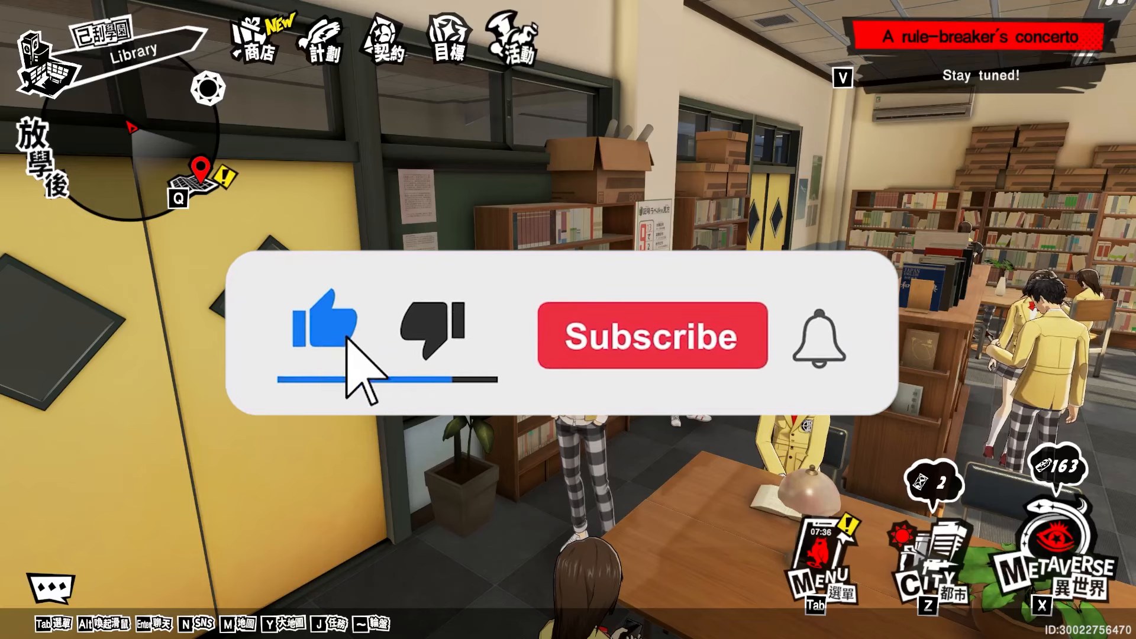
pyautogui.click(652, 335)
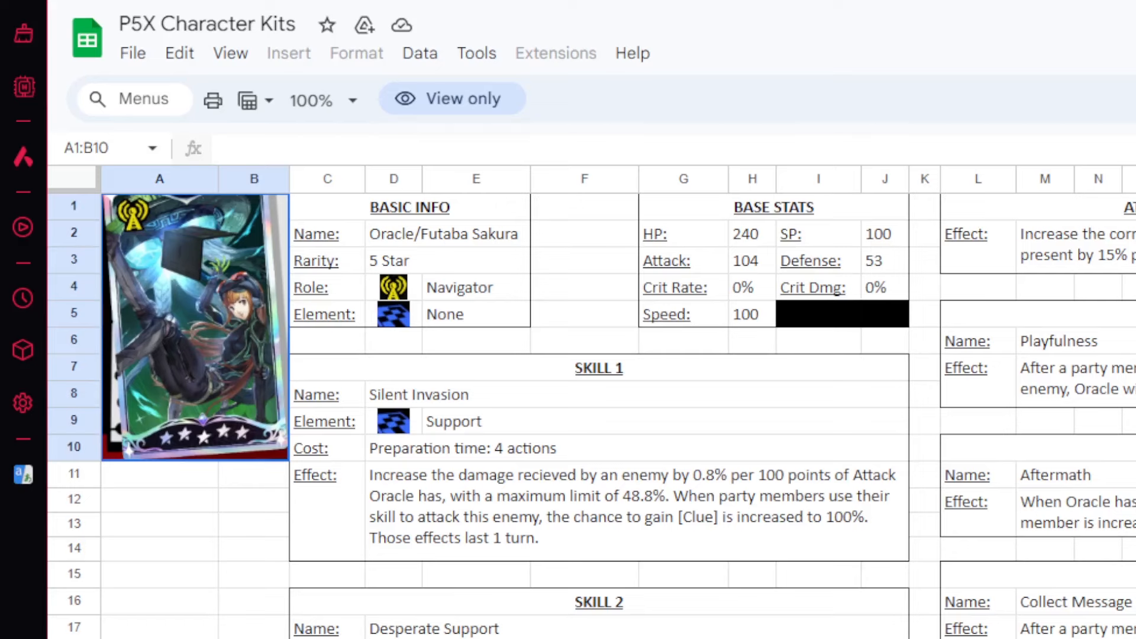
pyautogui.scroll(-3)
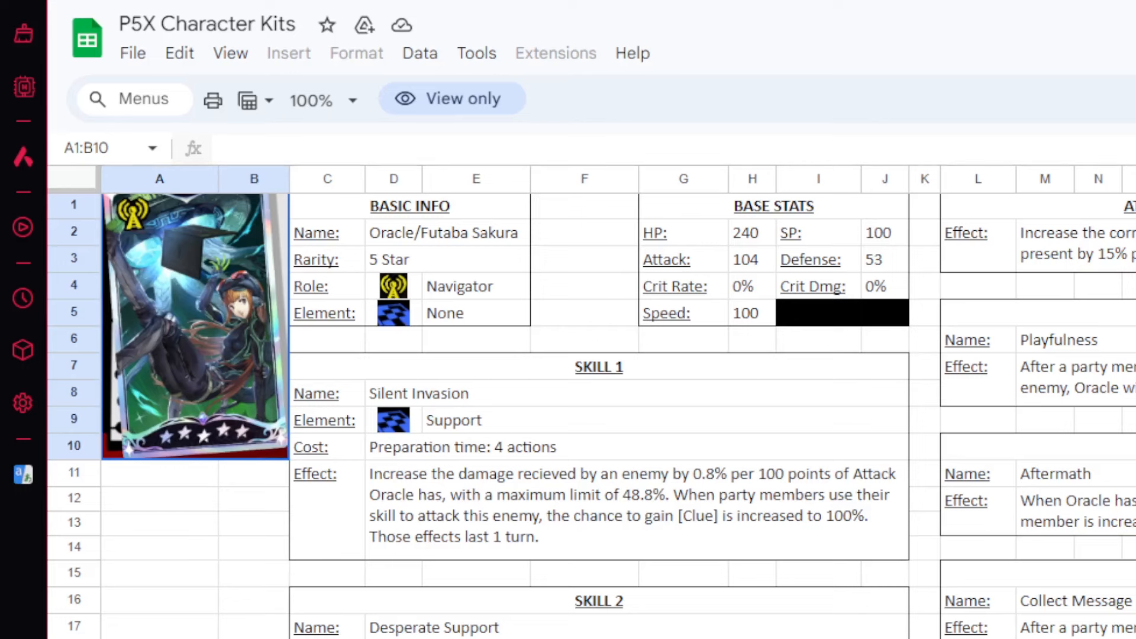
pyautogui.scroll(-3)
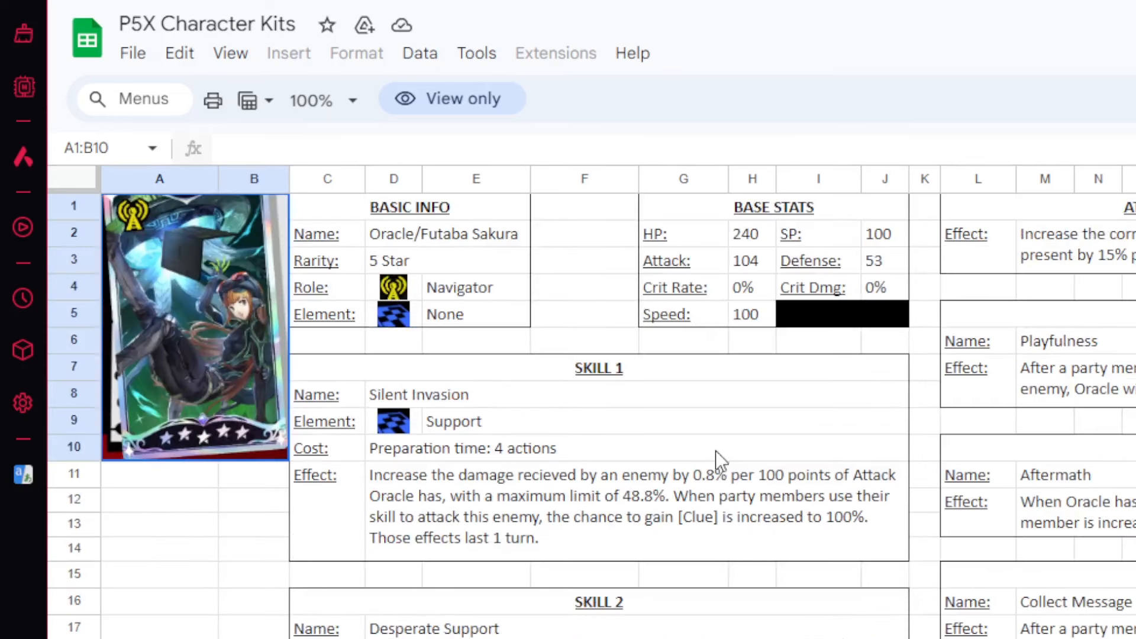
pyautogui.moveTo(759, 542)
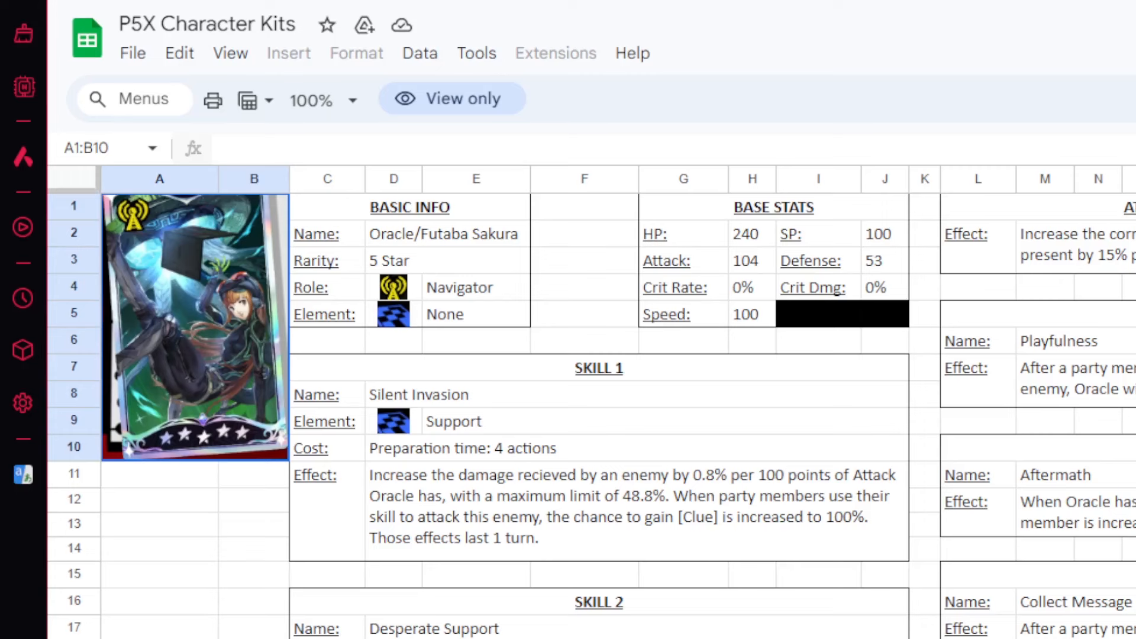
# - Scroll down to read Skill 2 Desperate Support and Skill 3 Morale Booster
pyautogui.scroll(-3)
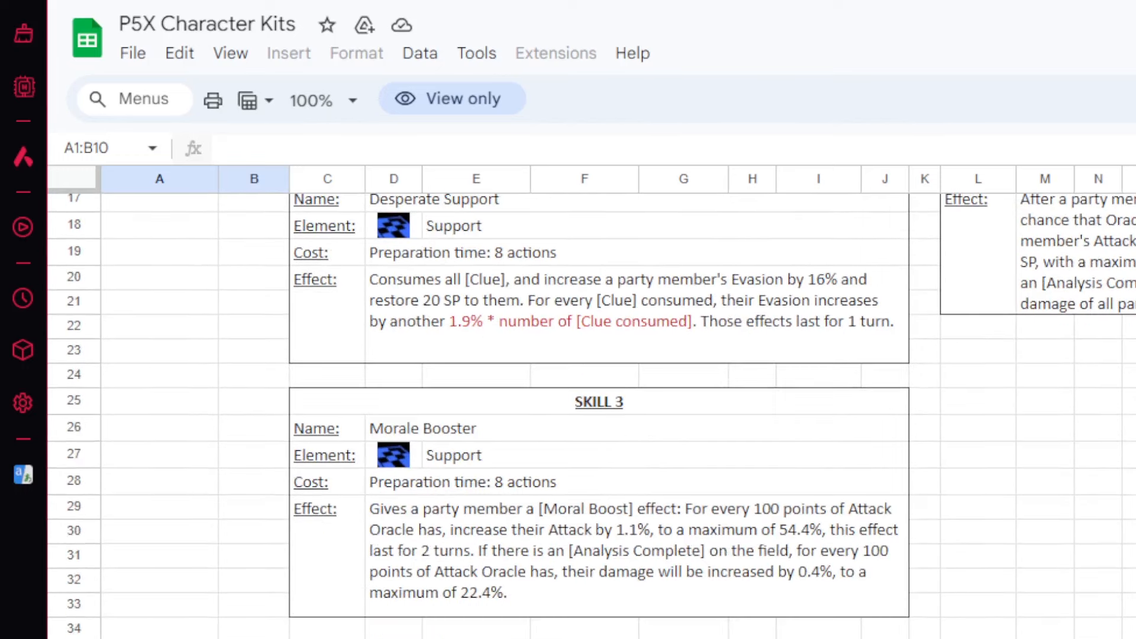
pyautogui.scroll(-3)
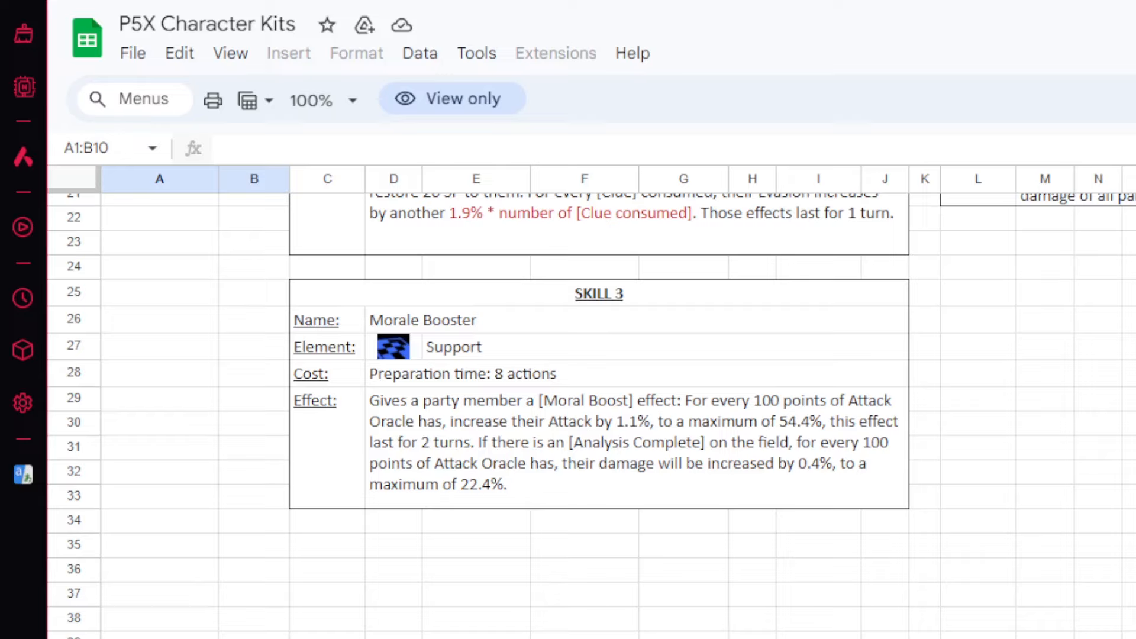
pyautogui.moveTo(816, 388)
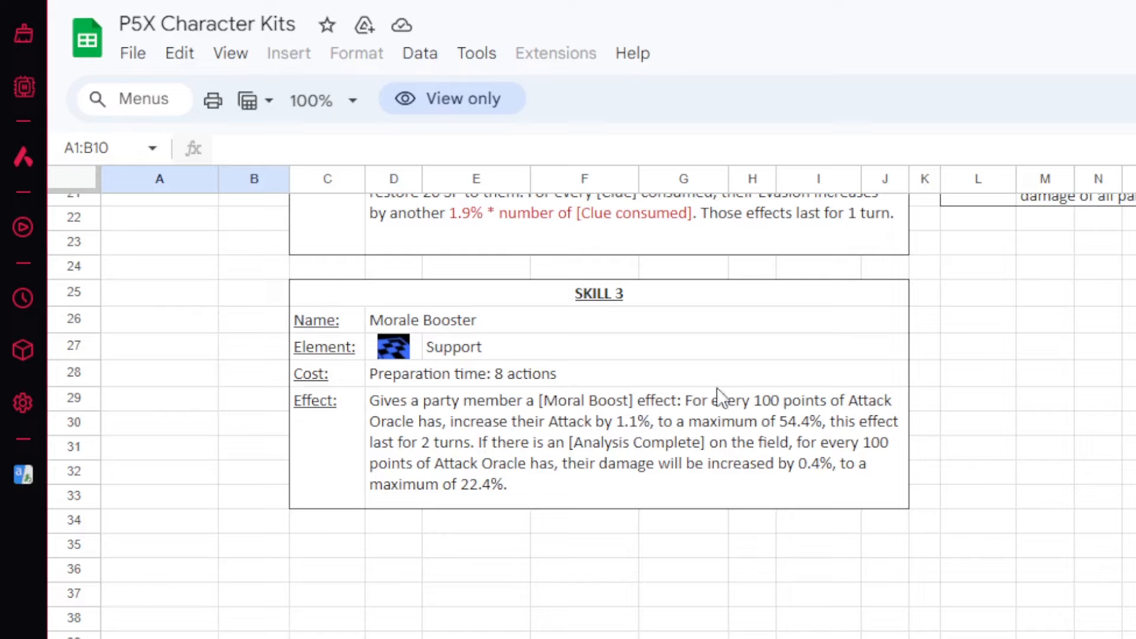
pyautogui.moveTo(994, 387)
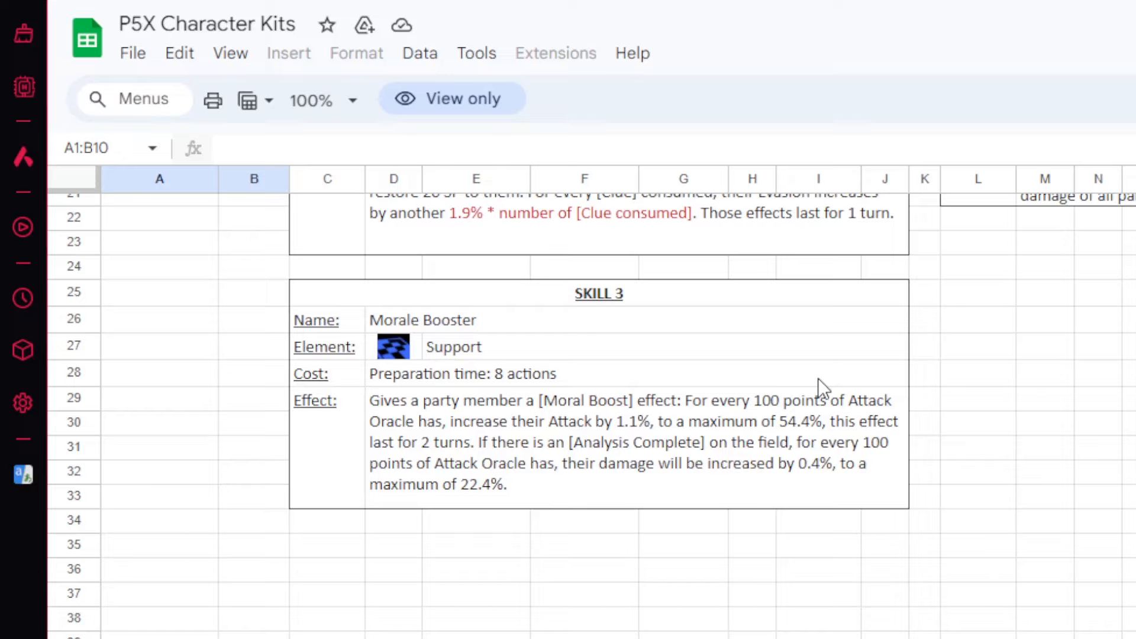
pyautogui.moveTo(536, 341)
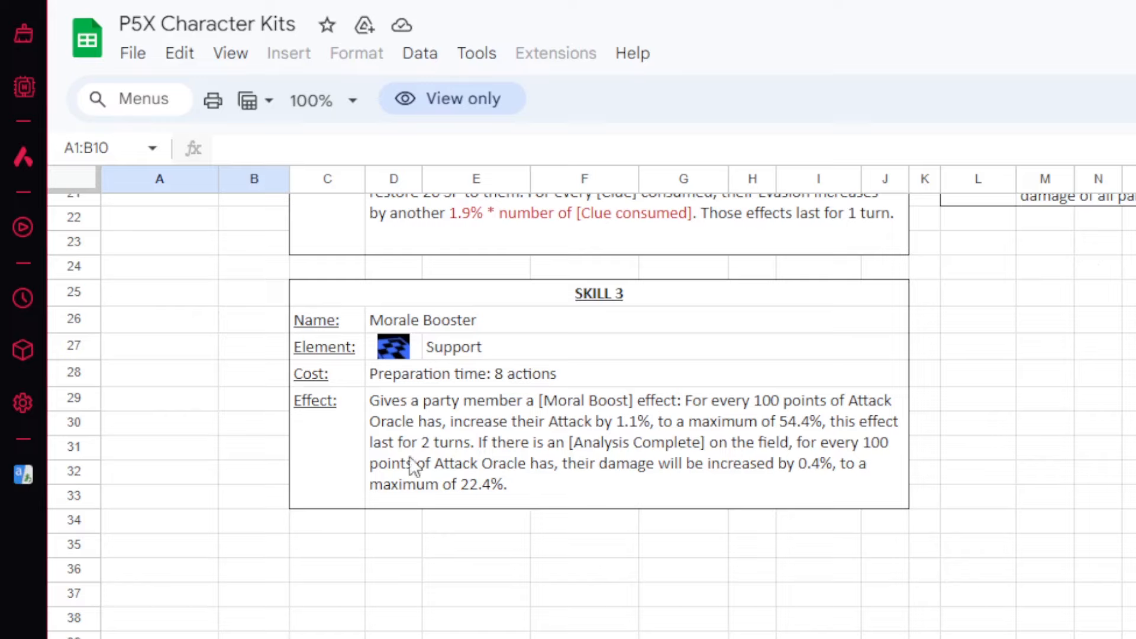
pyautogui.moveTo(920, 464)
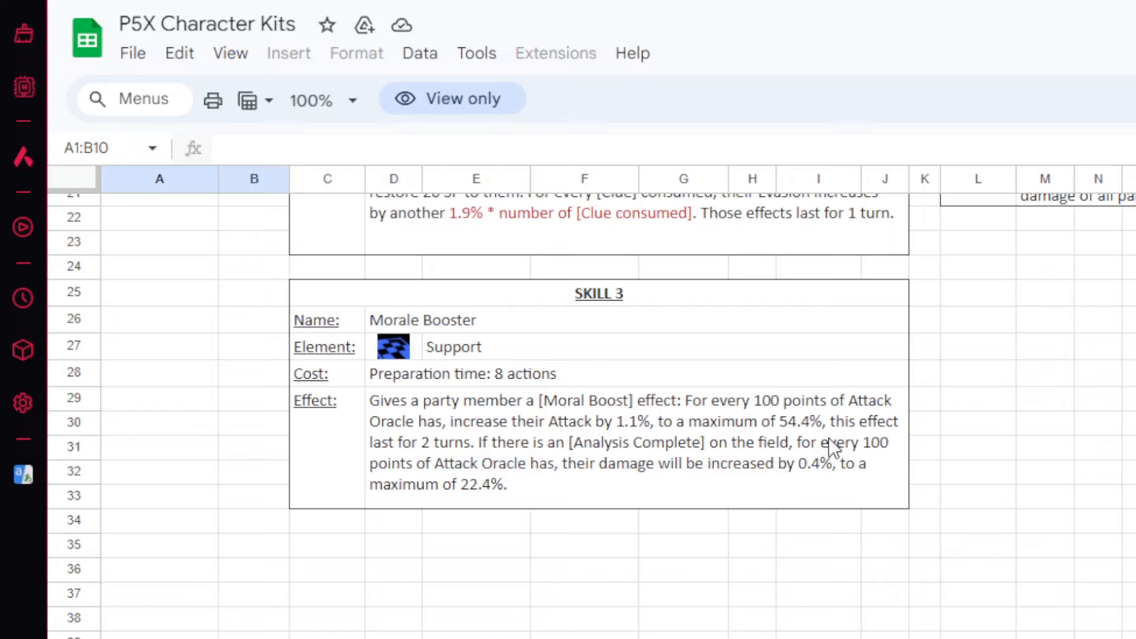
pyautogui.moveTo(827, 438)
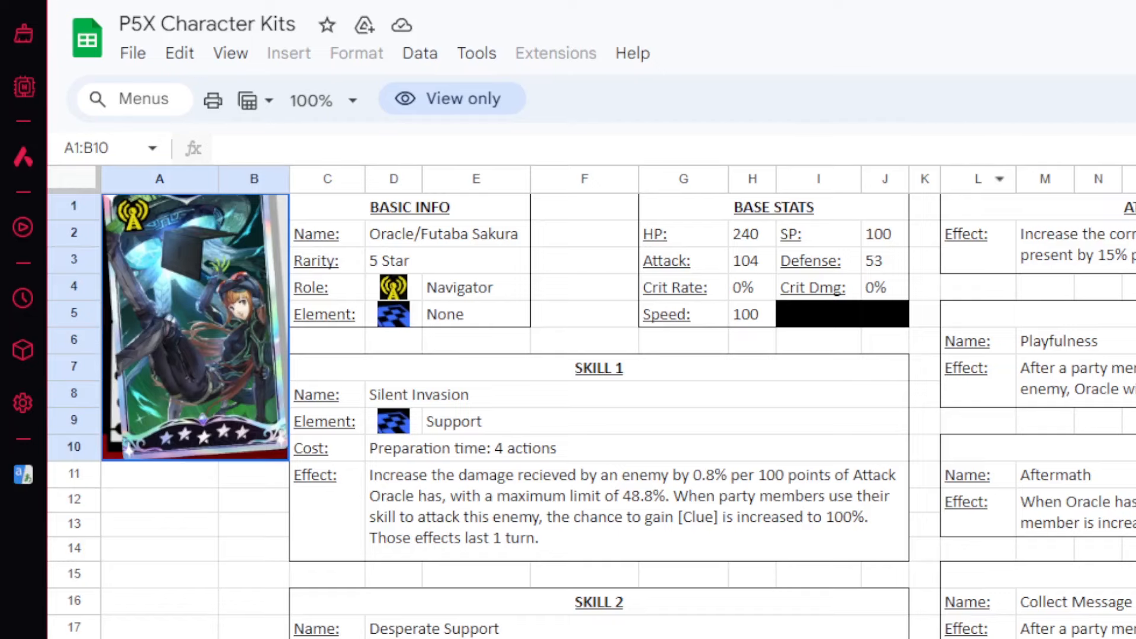
pyautogui.hscroll(3)
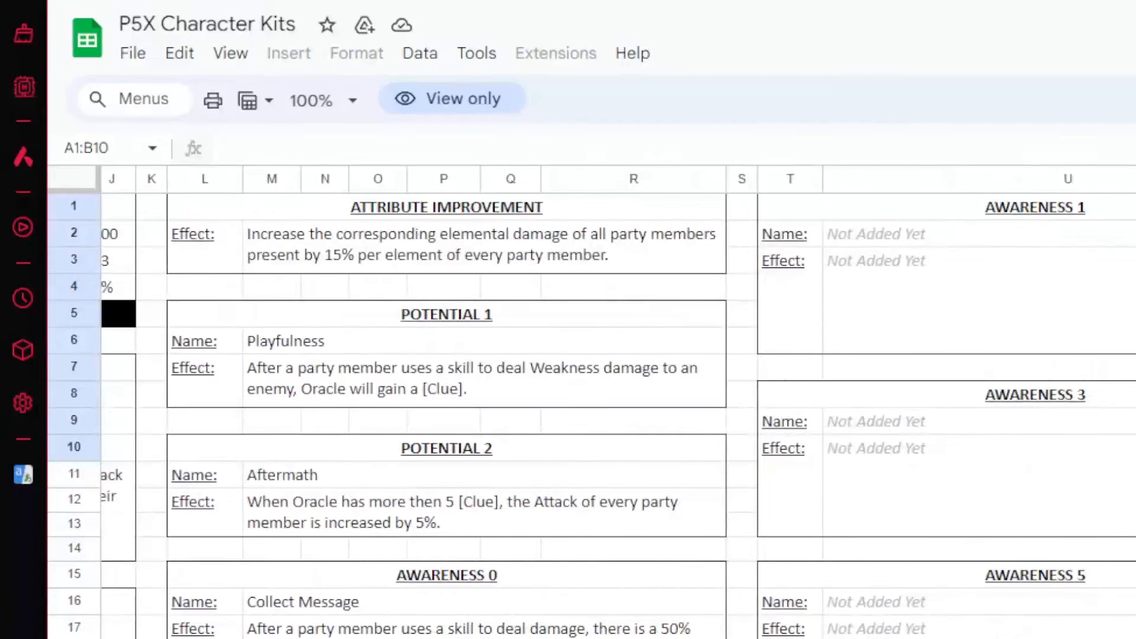
pyautogui.hscroll(-3)
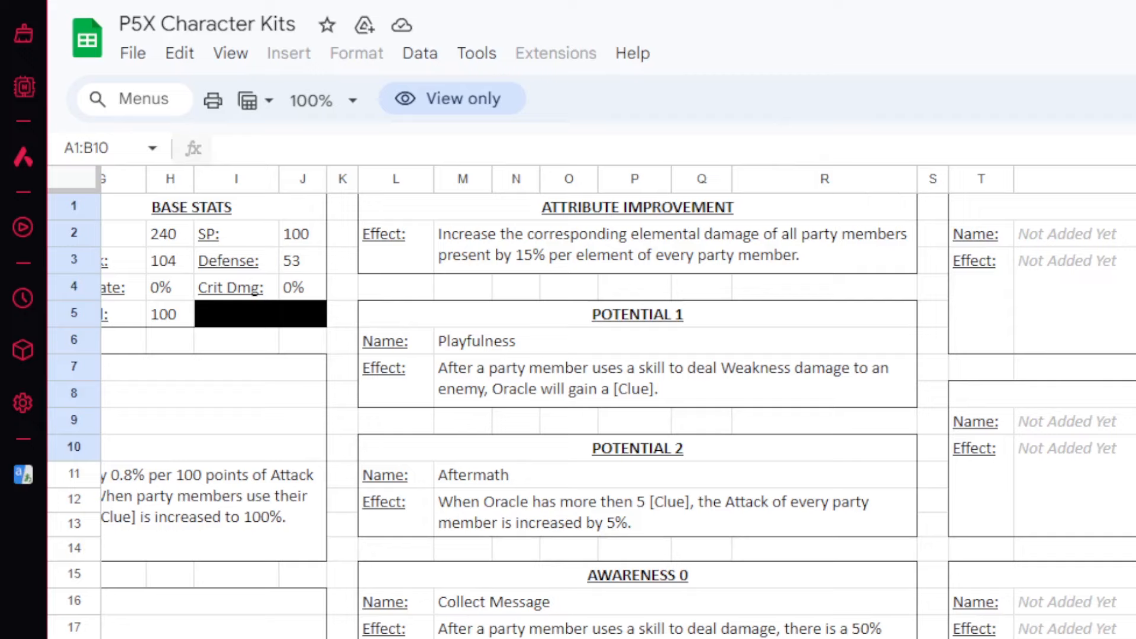
pyautogui.moveTo(731, 319)
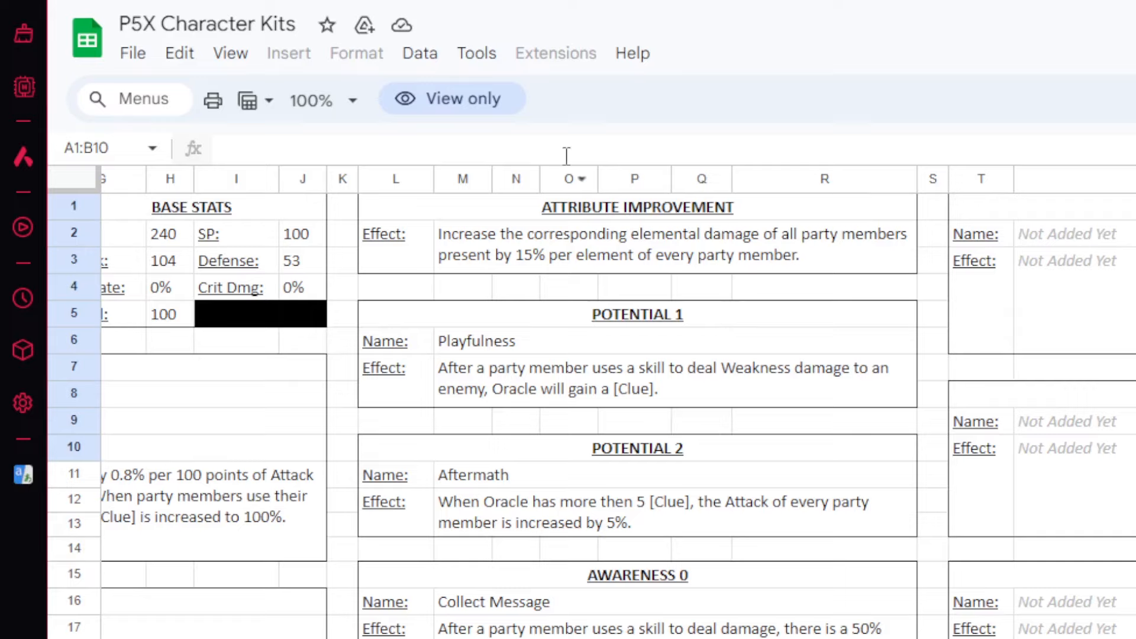
pyautogui.moveTo(868, 616)
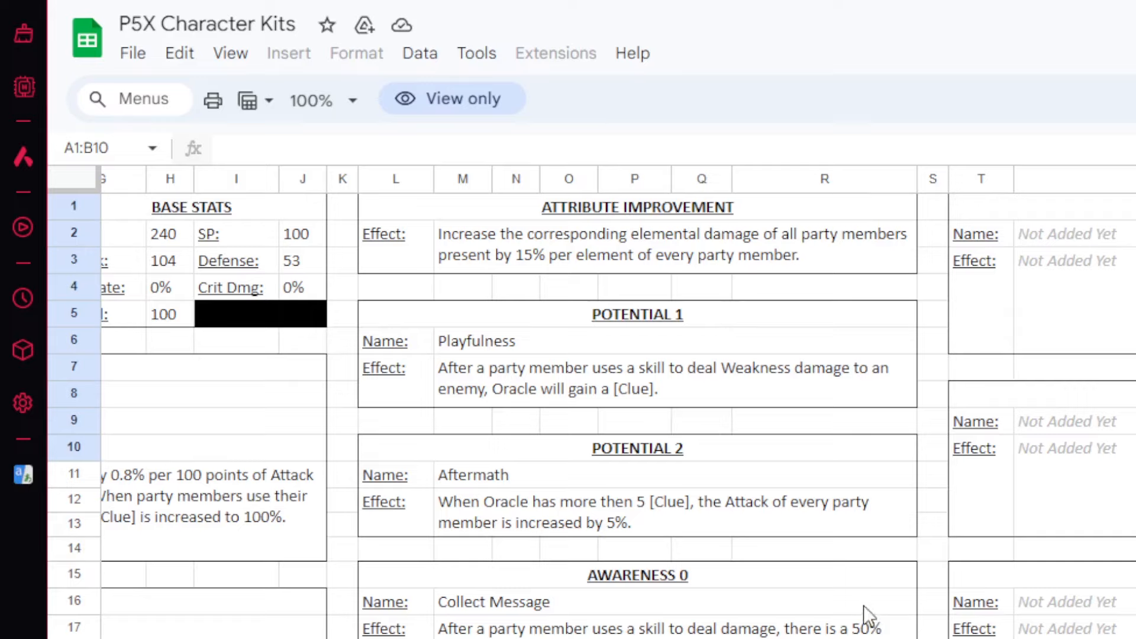
pyautogui.moveTo(597, 190)
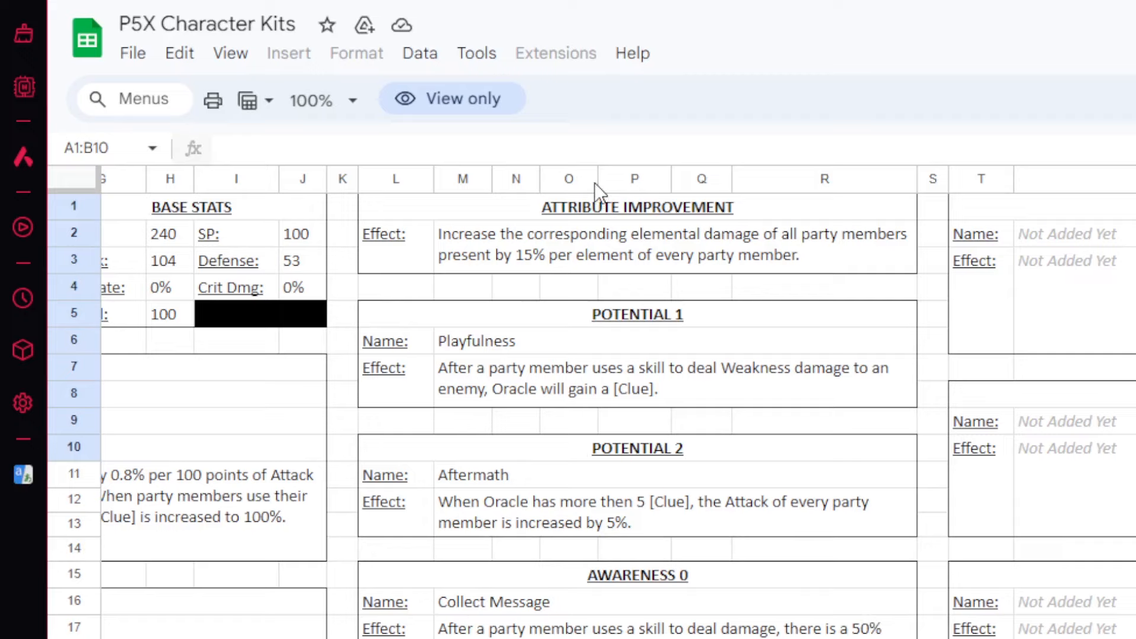
pyautogui.moveTo(460, 210)
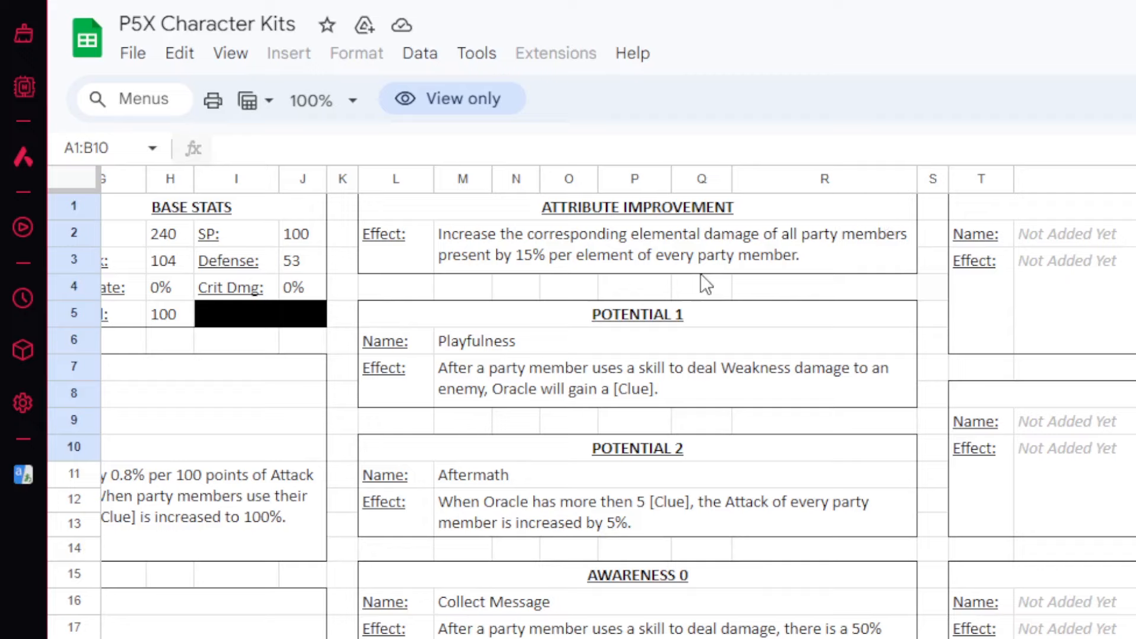
pyautogui.moveTo(620, 333)
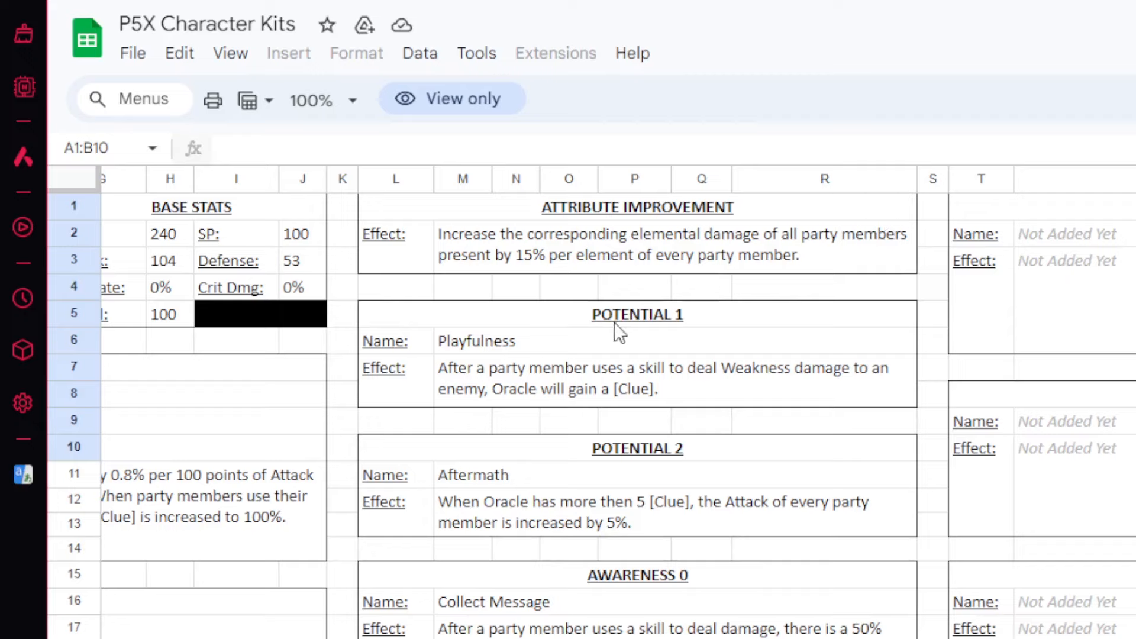
pyautogui.moveTo(680, 453)
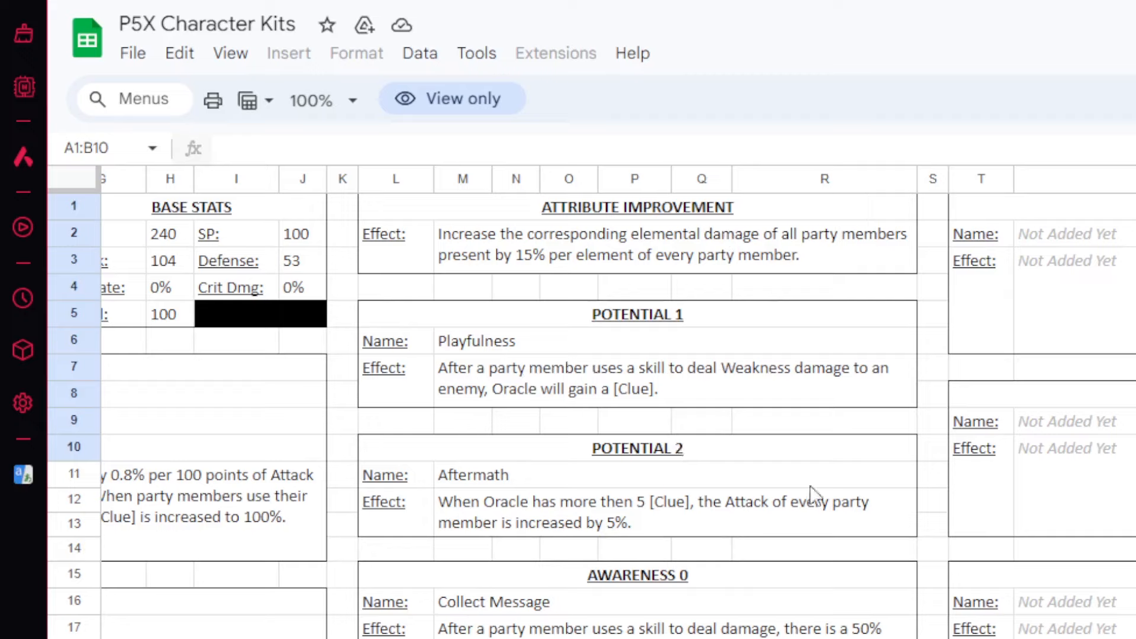
pyautogui.moveTo(645, 357)
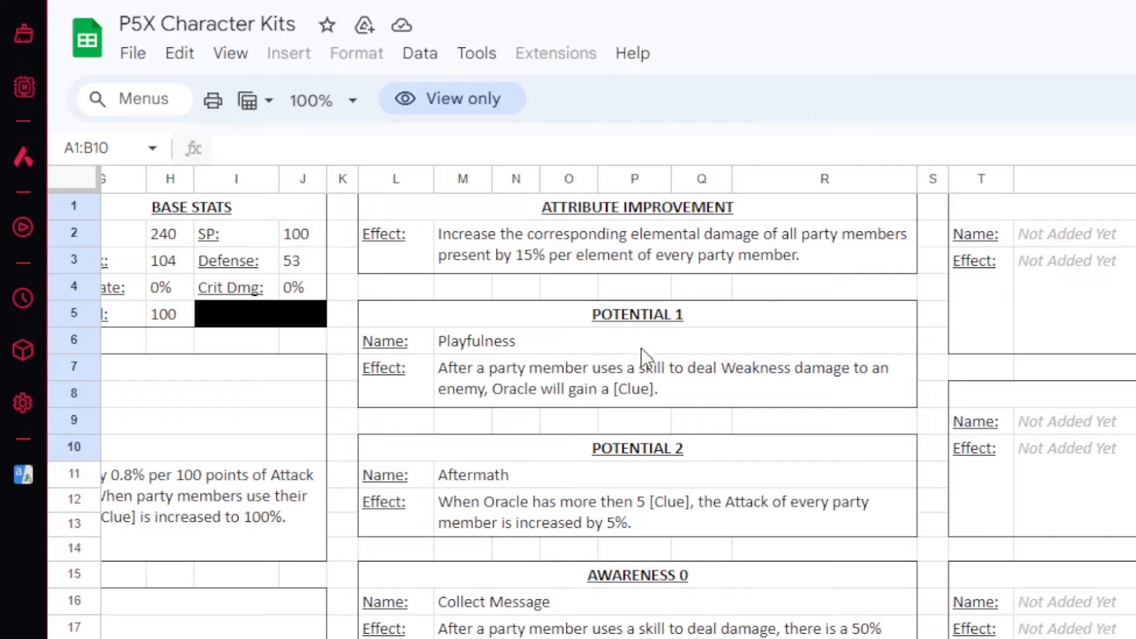
pyautogui.moveTo(645, 362)
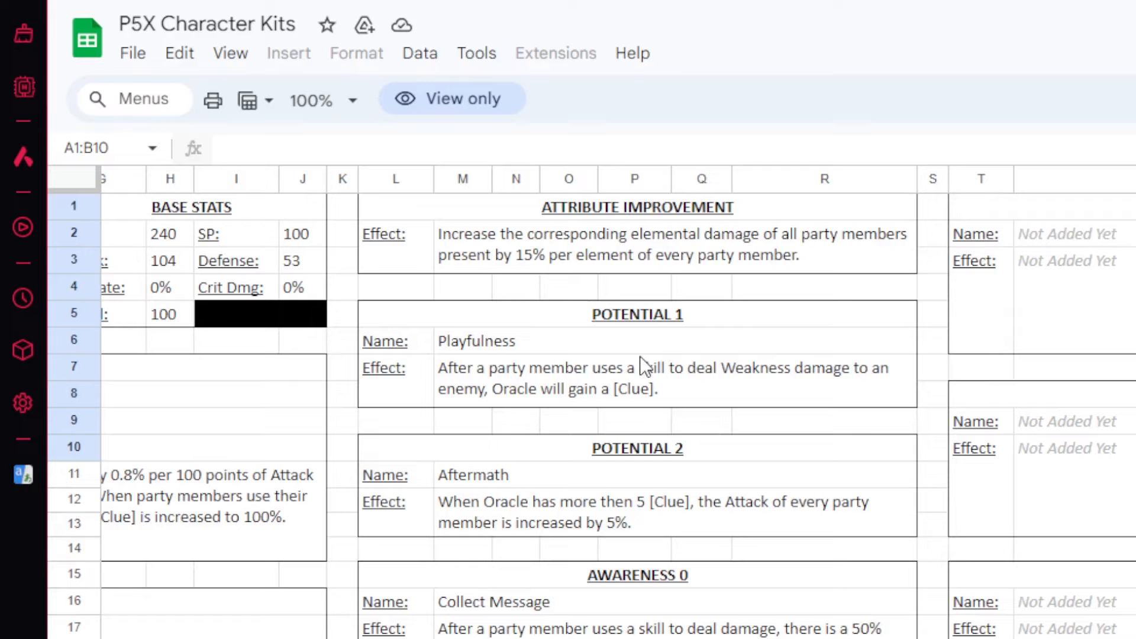
pyautogui.moveTo(547, 403)
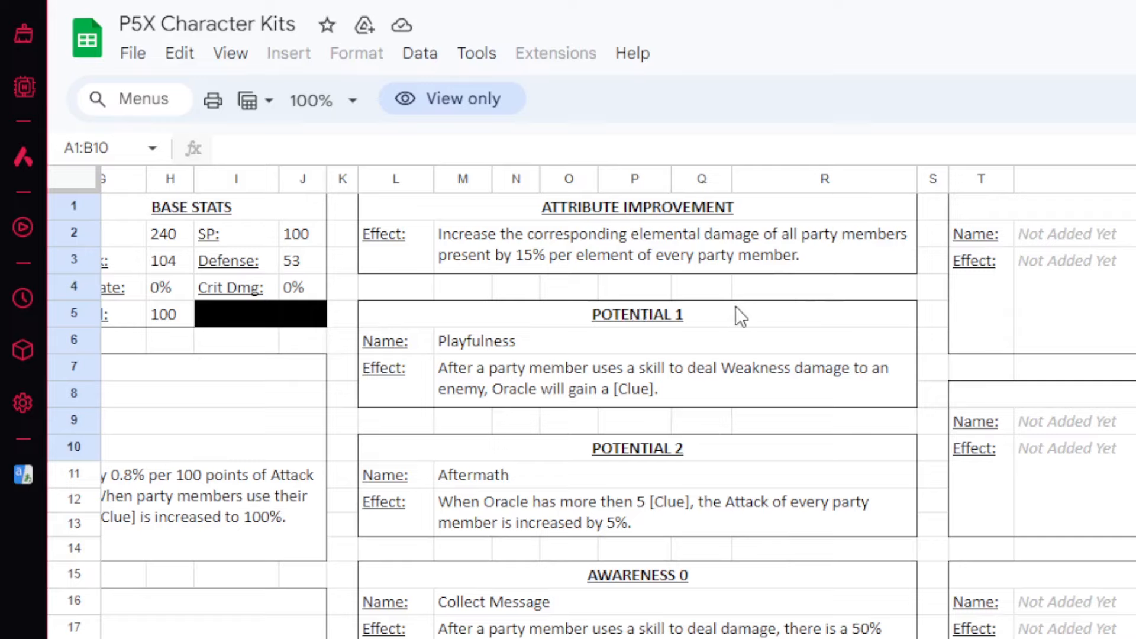
pyautogui.moveTo(655, 342)
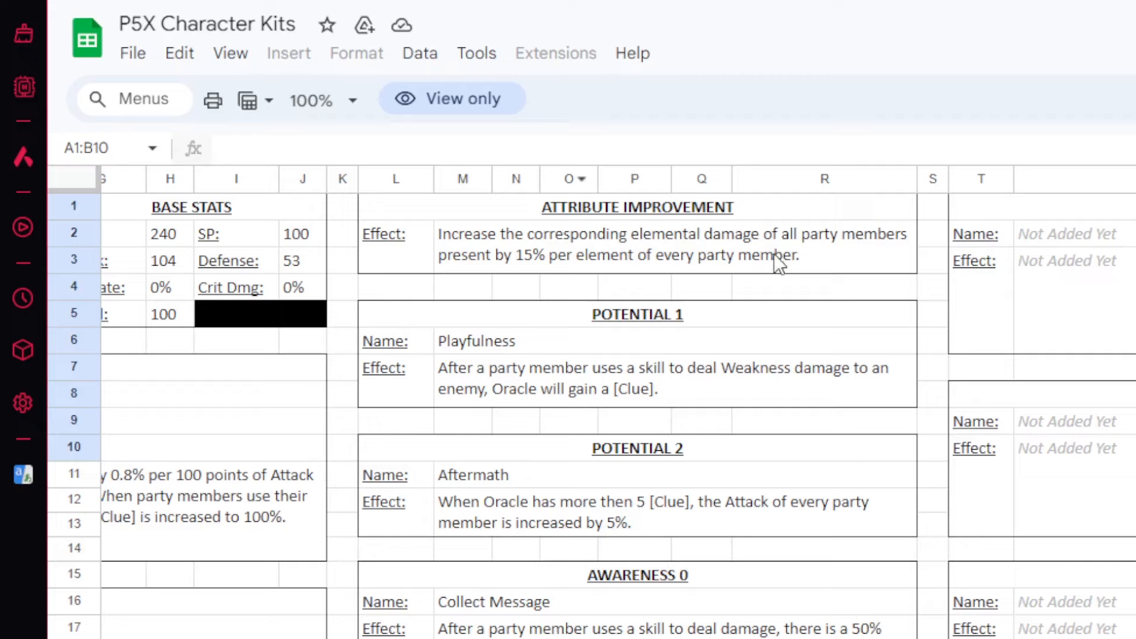
pyautogui.moveTo(859, 392)
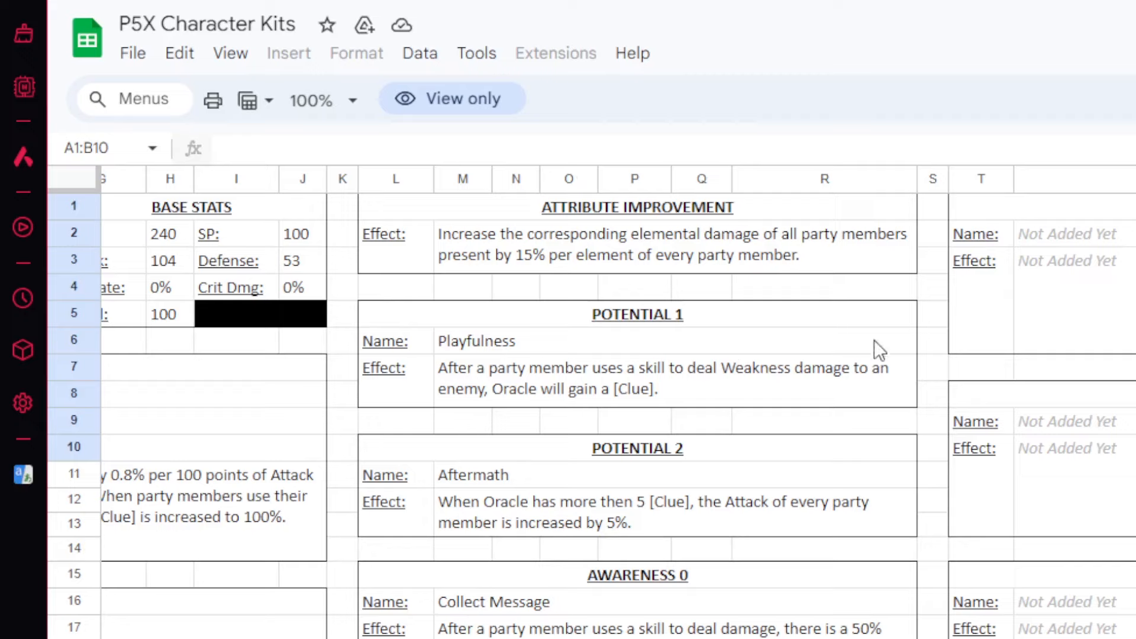
pyautogui.moveTo(901, 254)
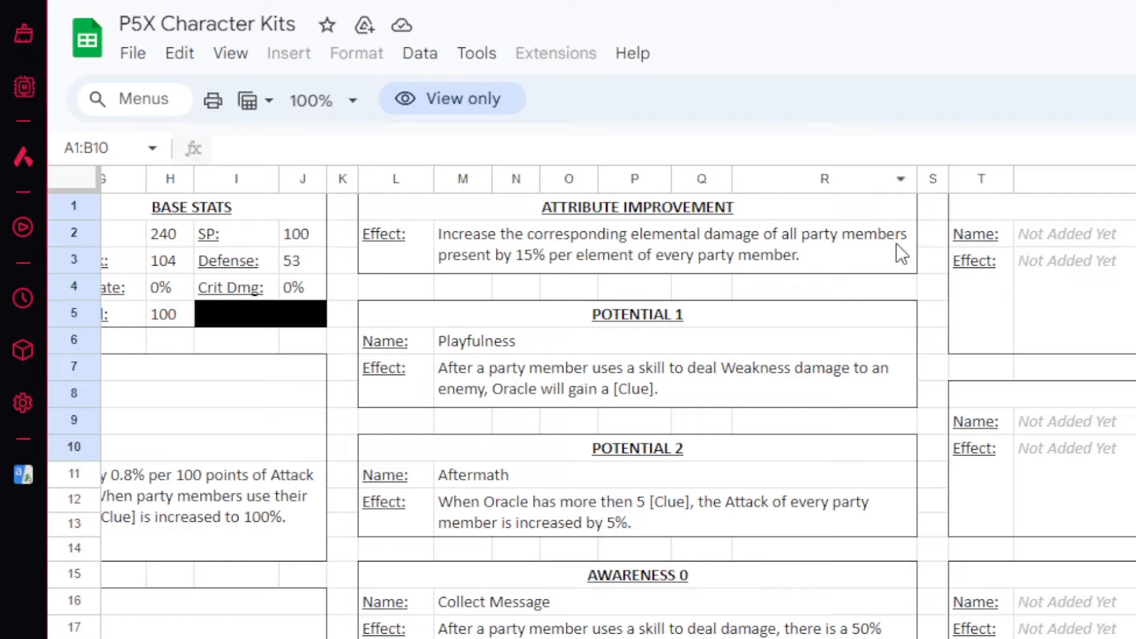
pyautogui.moveTo(901, 220)
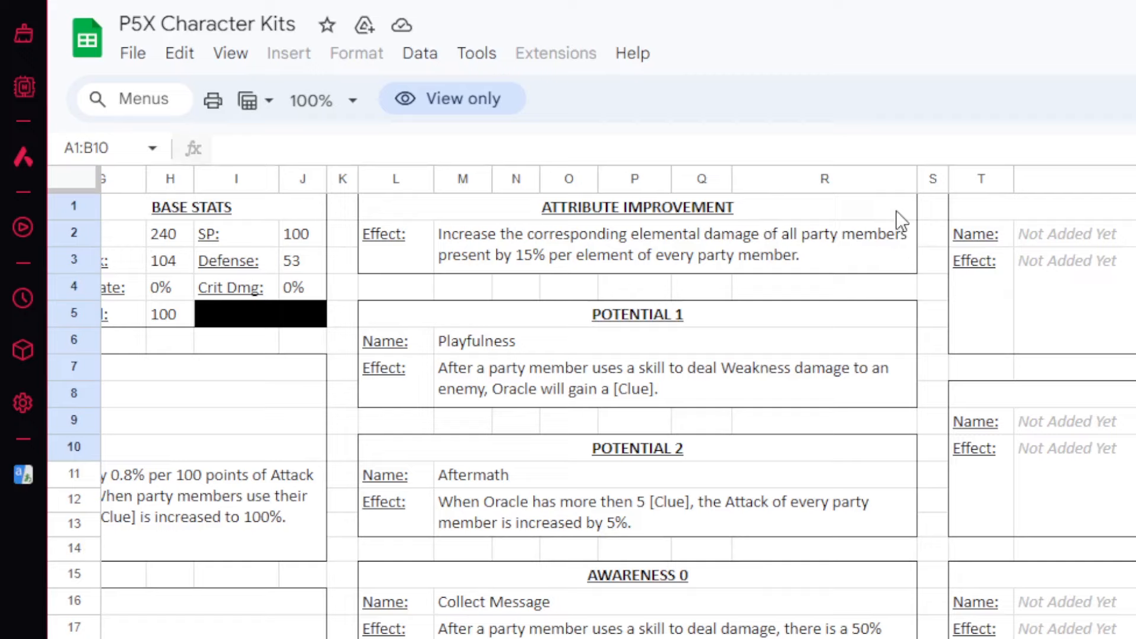
pyautogui.moveTo(785, 290)
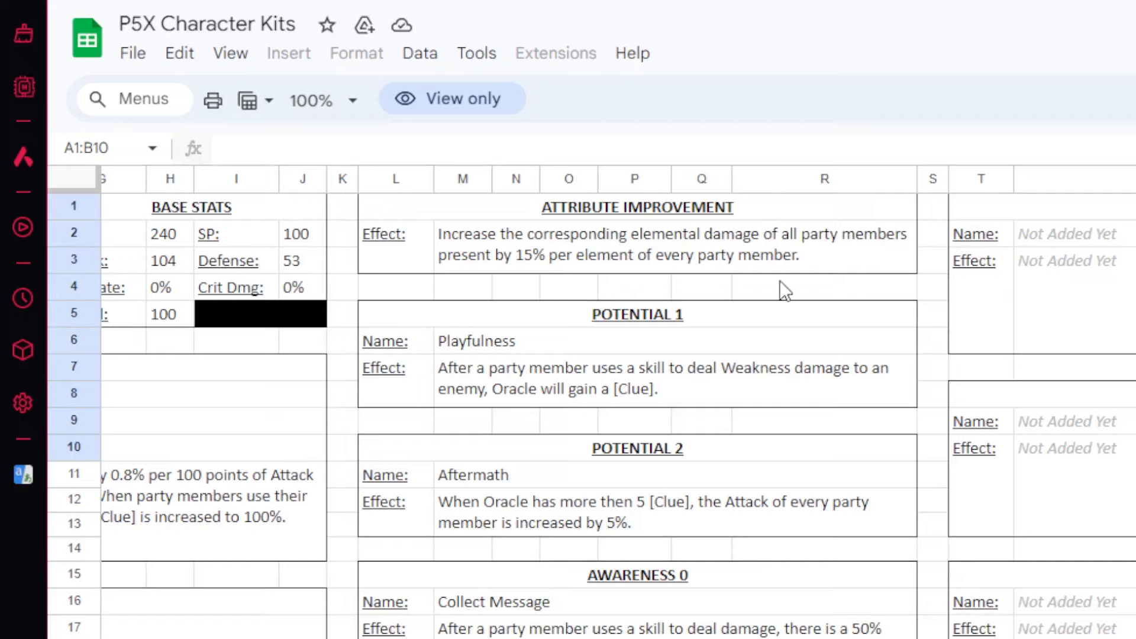
pyautogui.moveTo(754, 305)
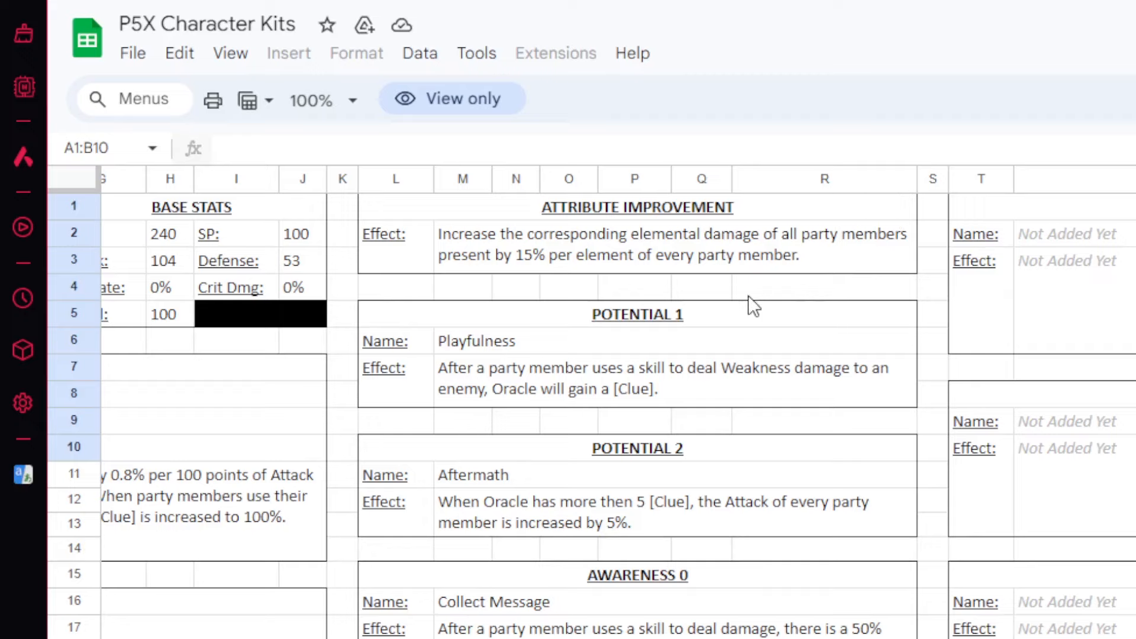
pyautogui.moveTo(709, 433)
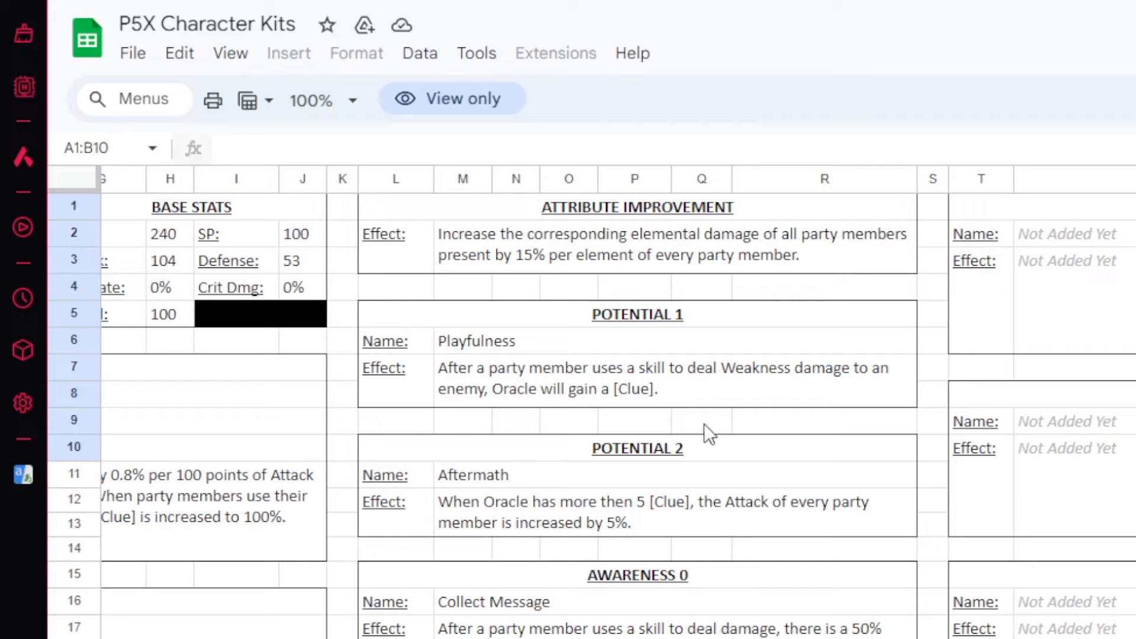
pyautogui.moveTo(661, 516)
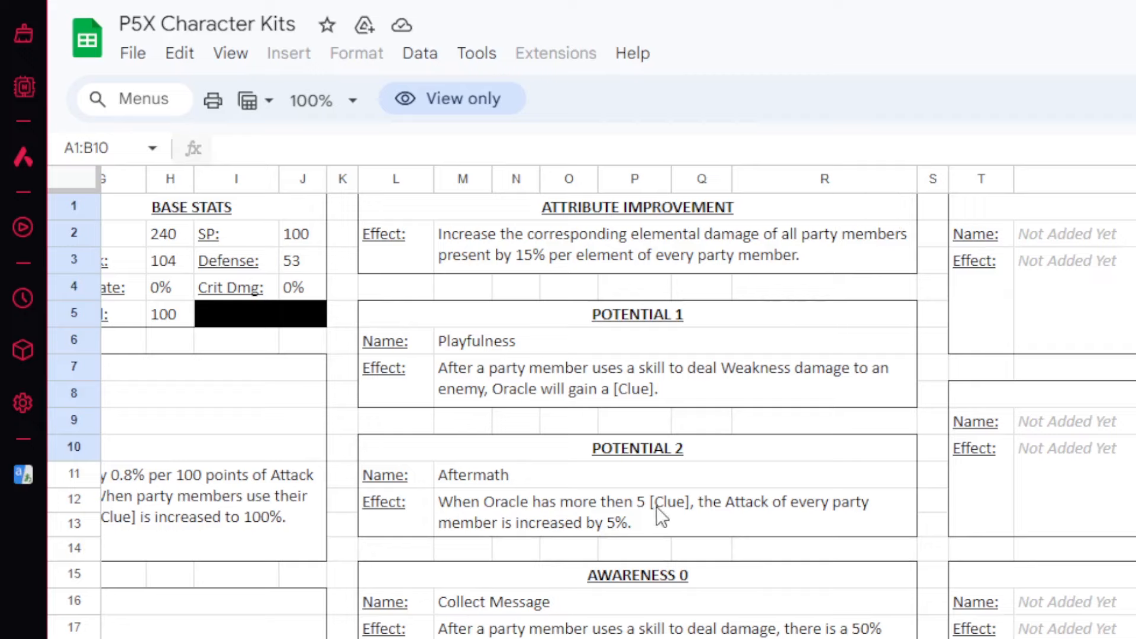
pyautogui.moveTo(869, 584)
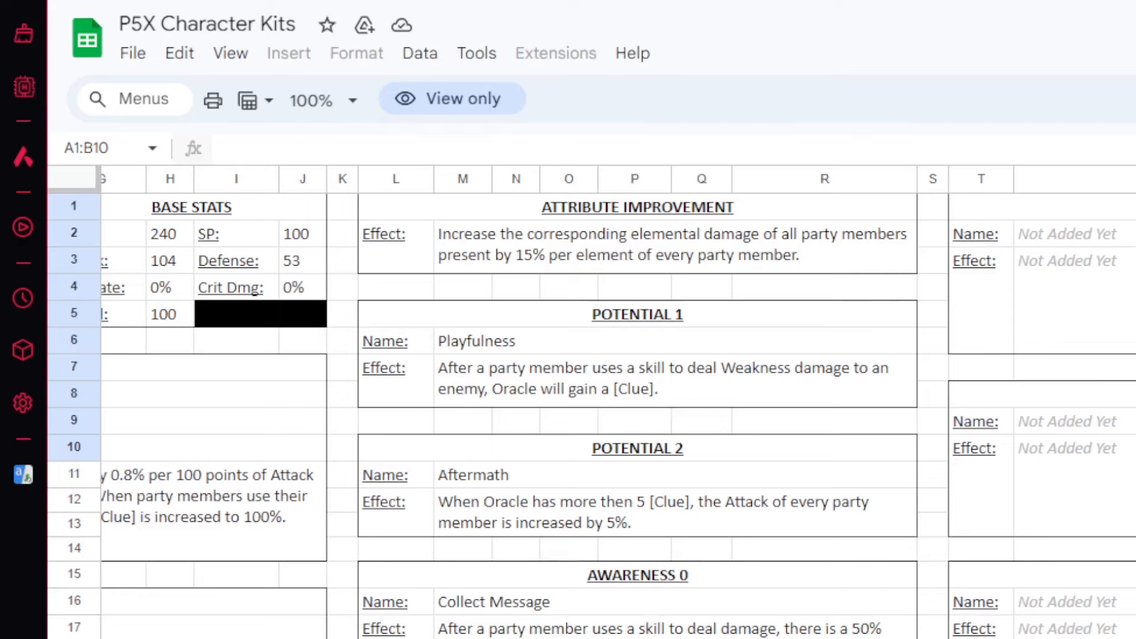
pyautogui.scroll(-3)
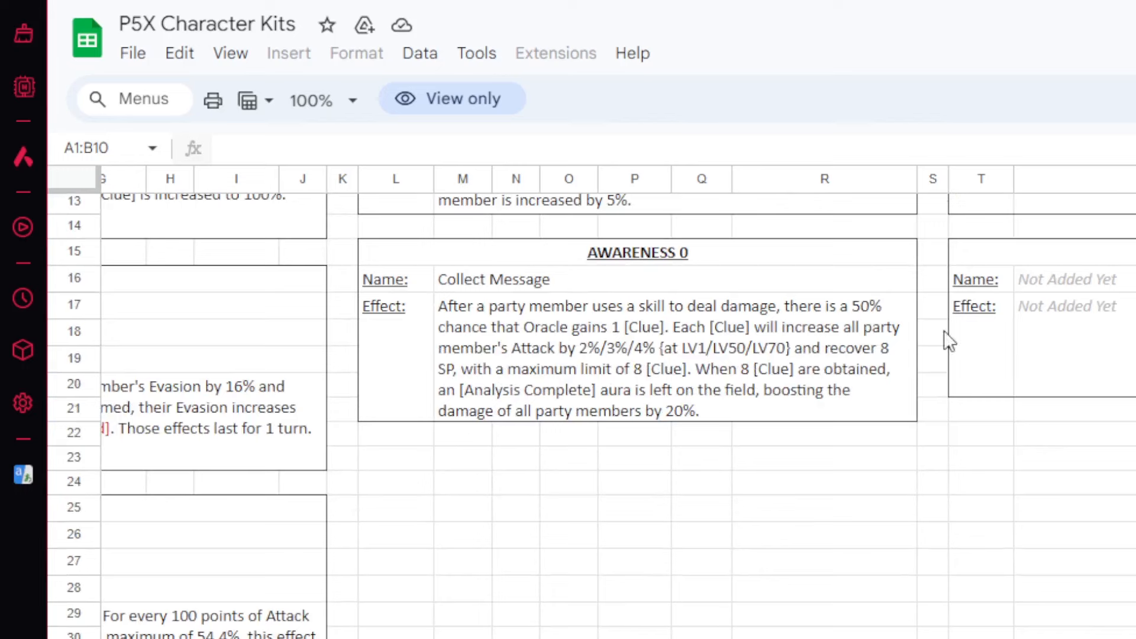
pyautogui.moveTo(567, 341)
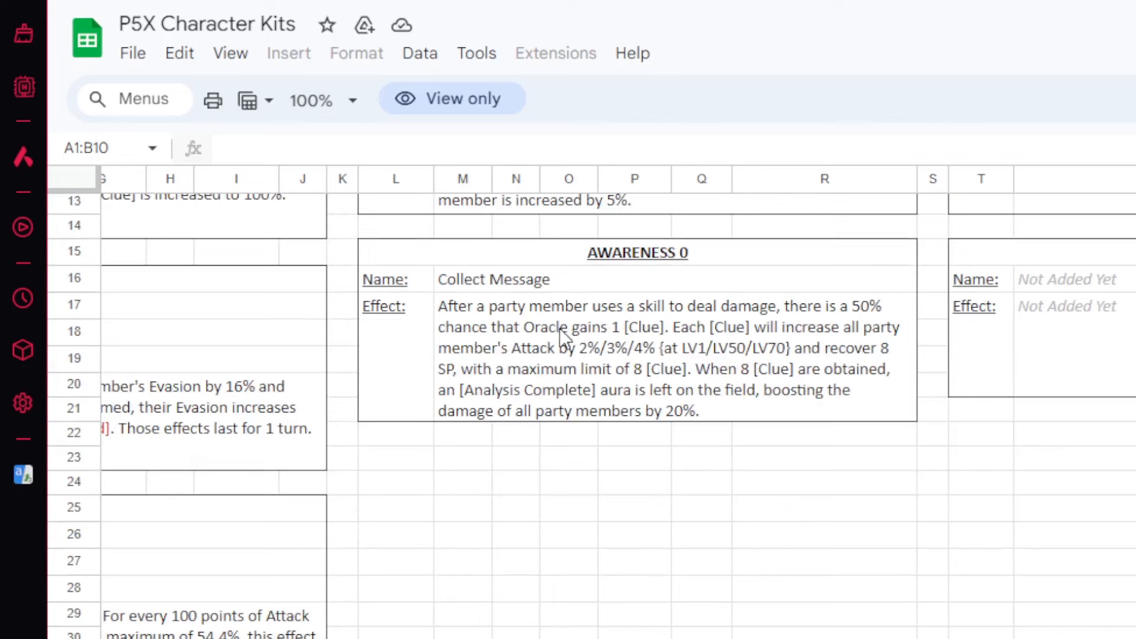
pyautogui.moveTo(840, 478)
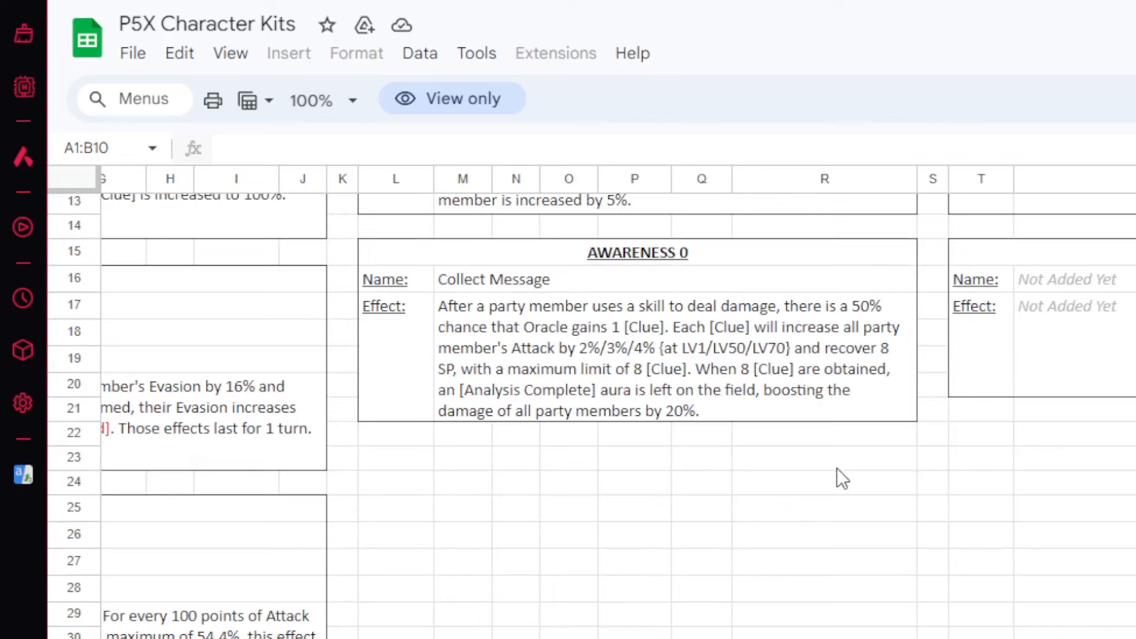
pyautogui.moveTo(874, 568)
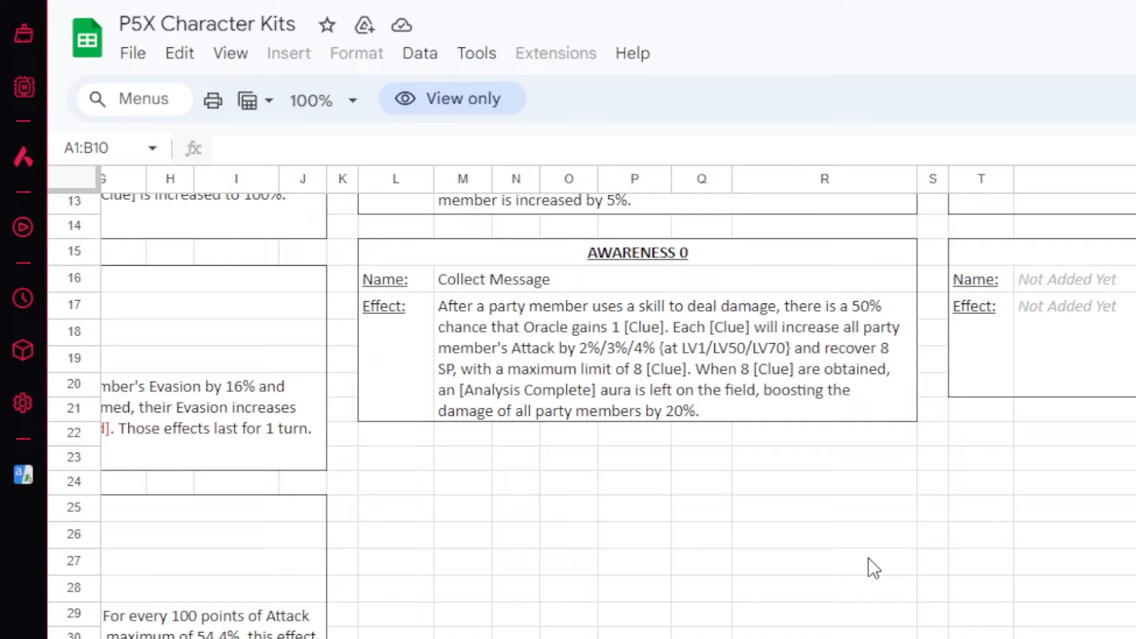
pyautogui.moveTo(852, 575)
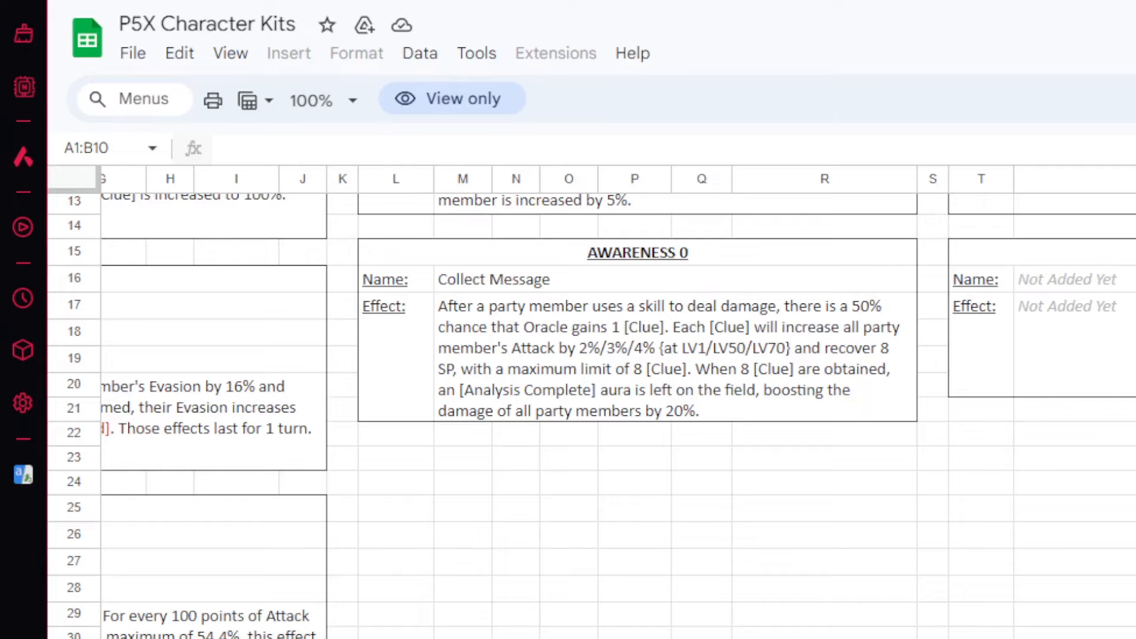
pyautogui.hscroll(-3)
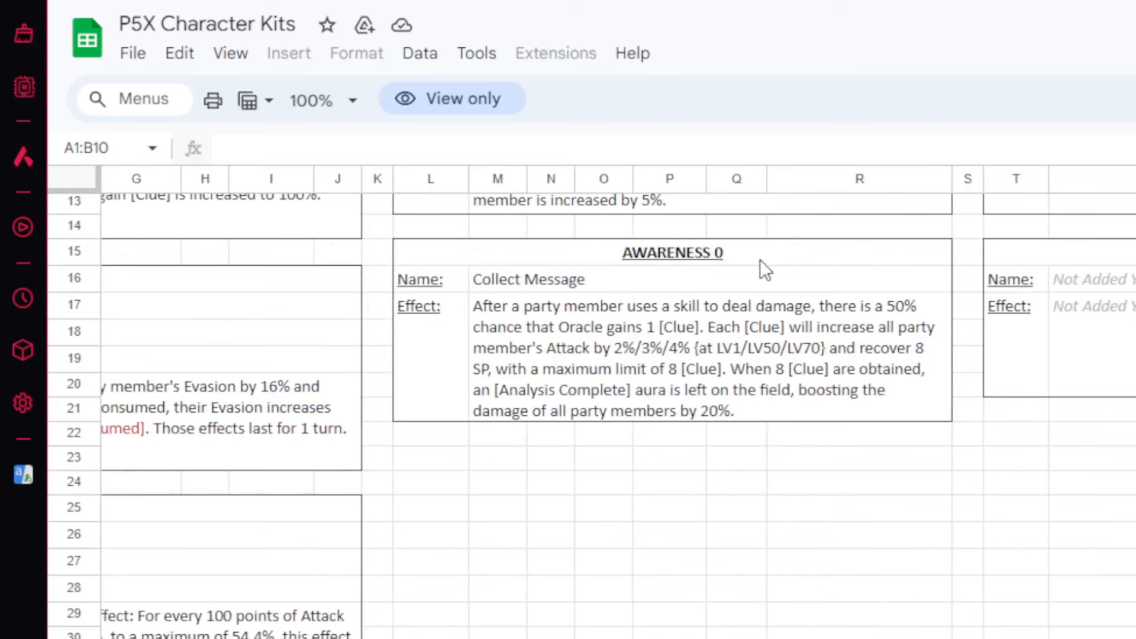
pyautogui.moveTo(675, 310)
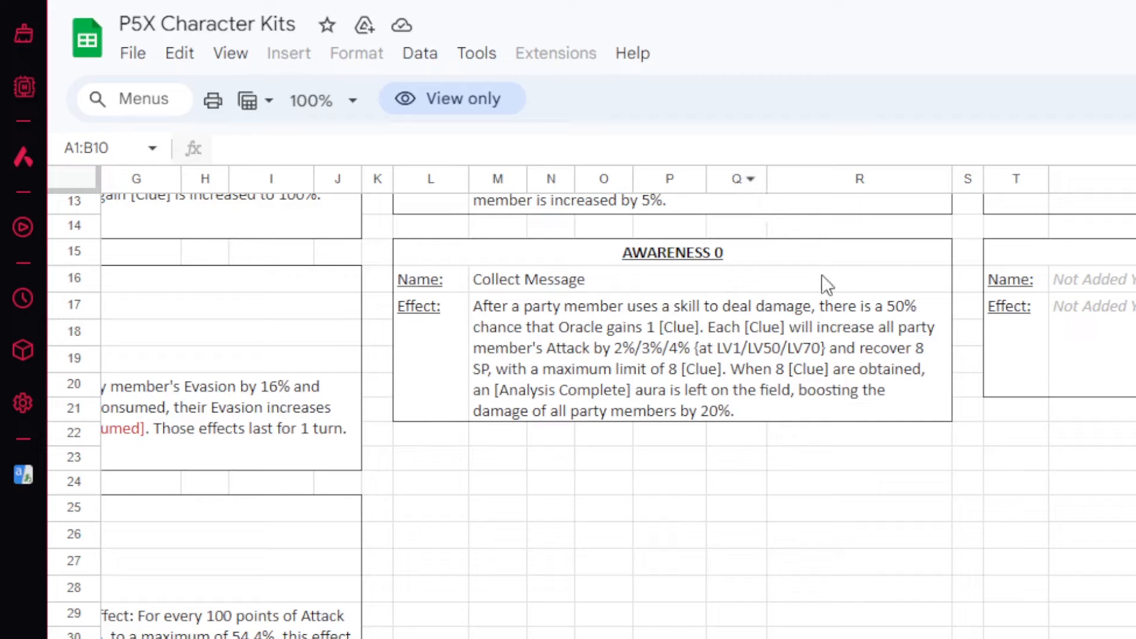
pyautogui.moveTo(883, 132)
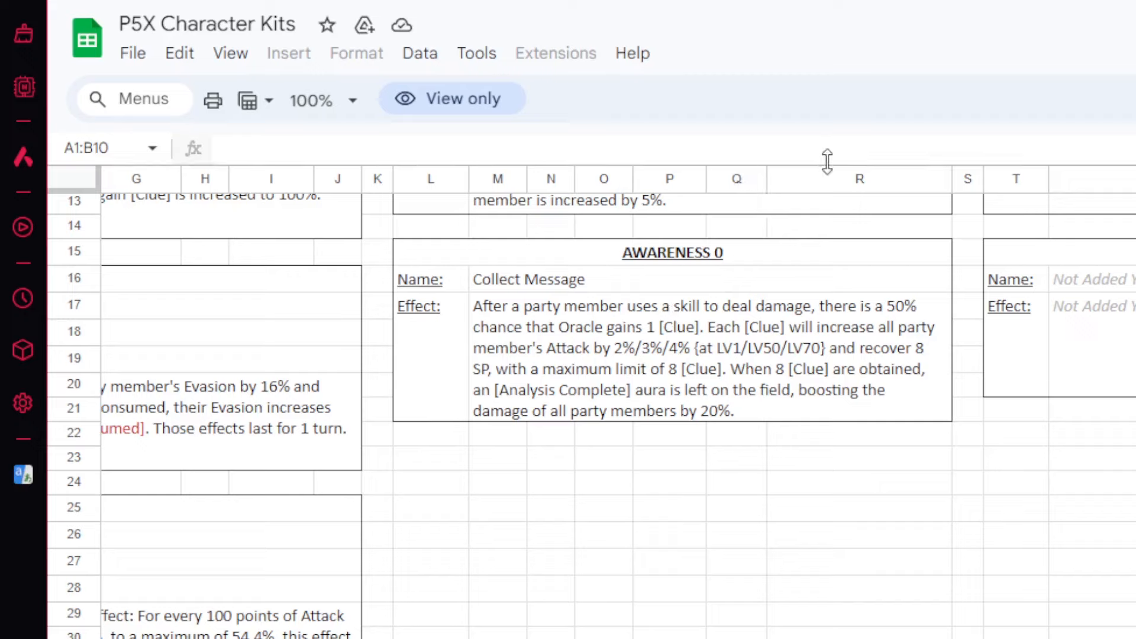
pyautogui.moveTo(761, 211)
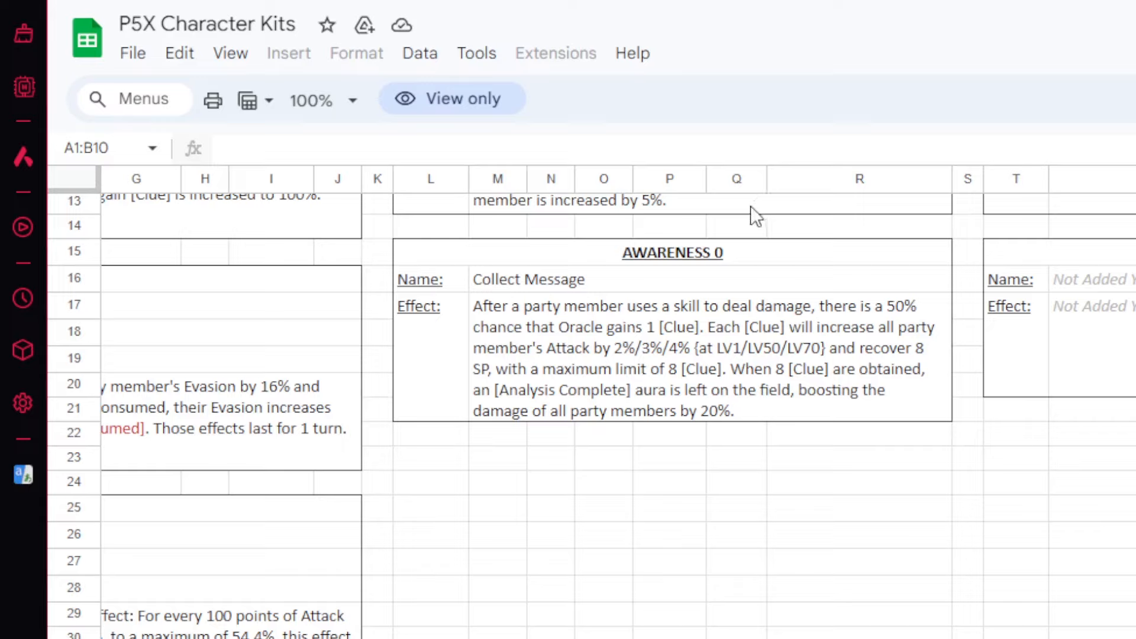
pyautogui.moveTo(717, 241)
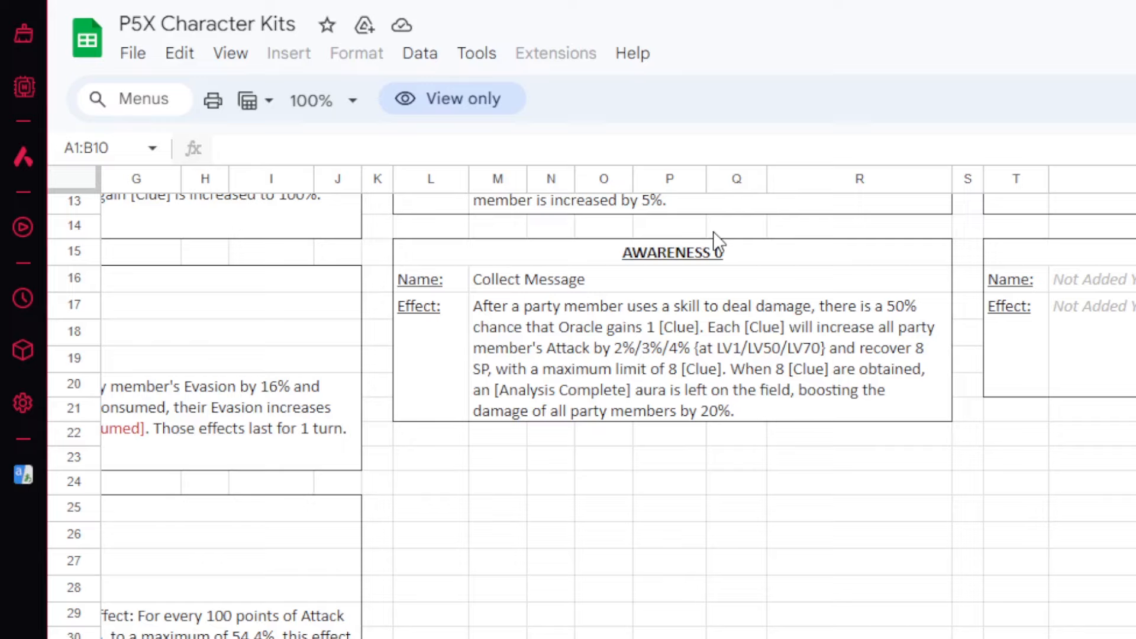
pyautogui.moveTo(694, 368)
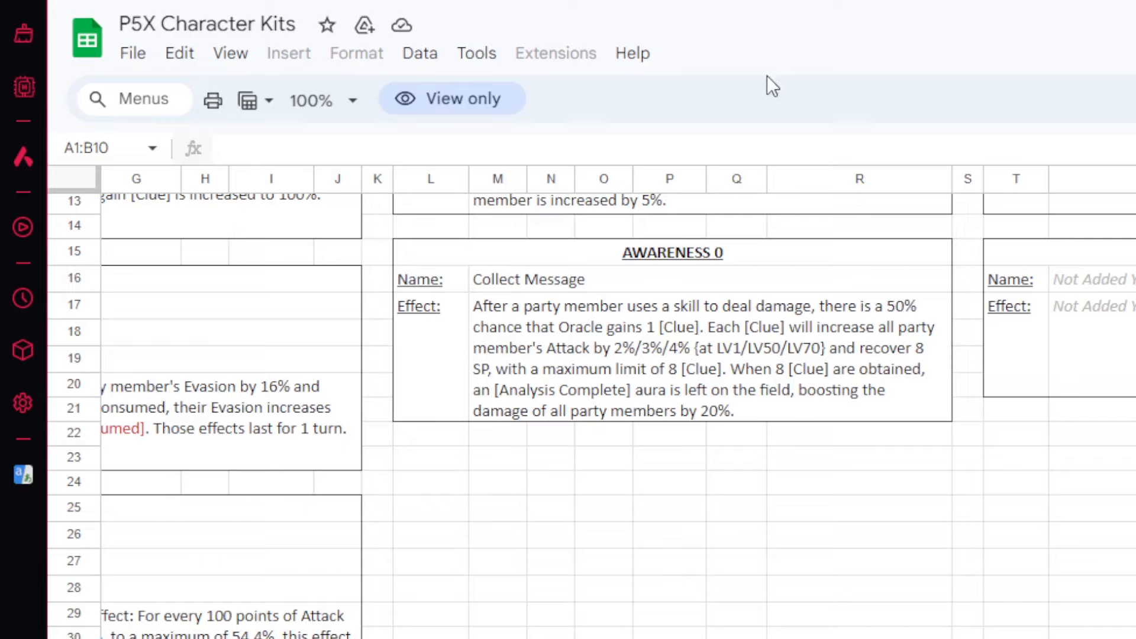
pyautogui.moveTo(669, 307)
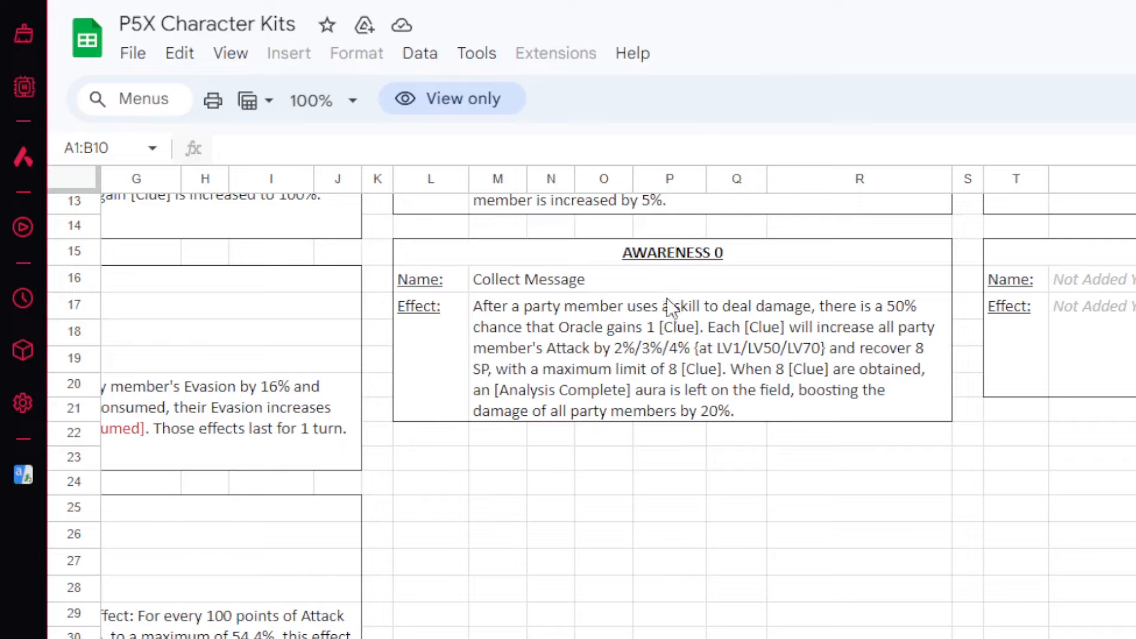
pyautogui.moveTo(658, 363)
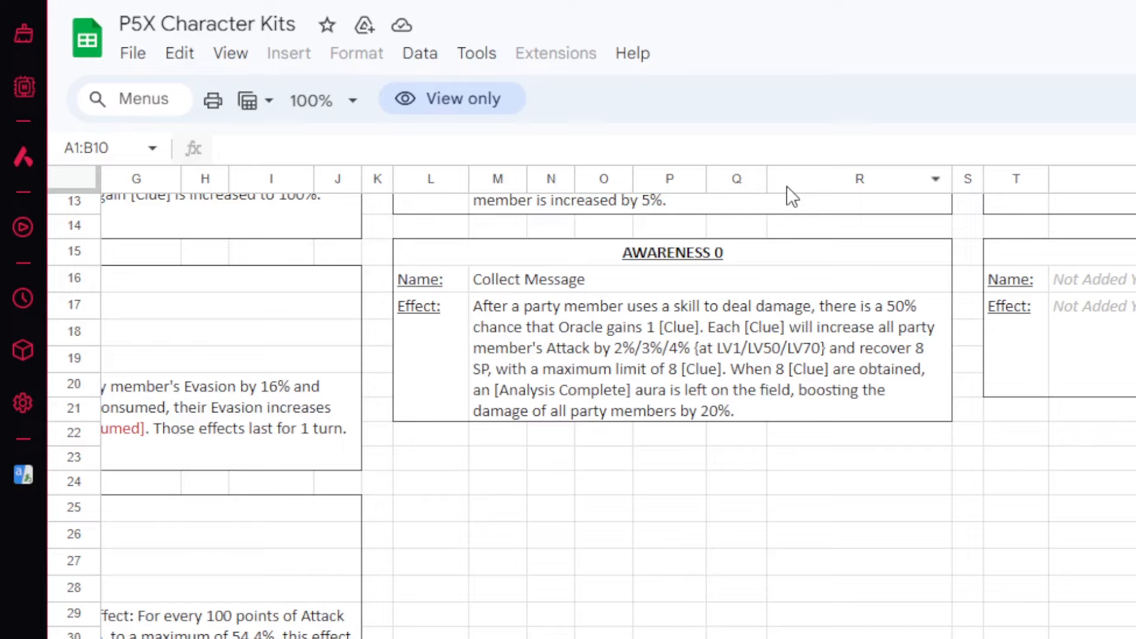
pyautogui.moveTo(653, 483)
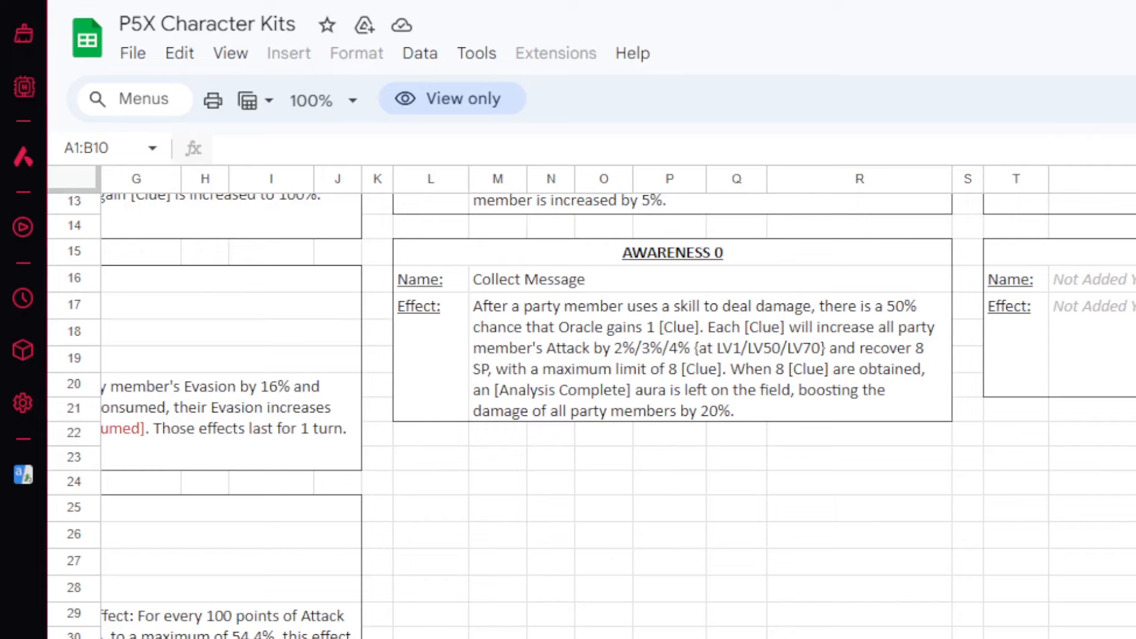
# - Scroll left, down and right to show the Desperate Support and Morale Booster blocks
pyautogui.hscroll(-3)
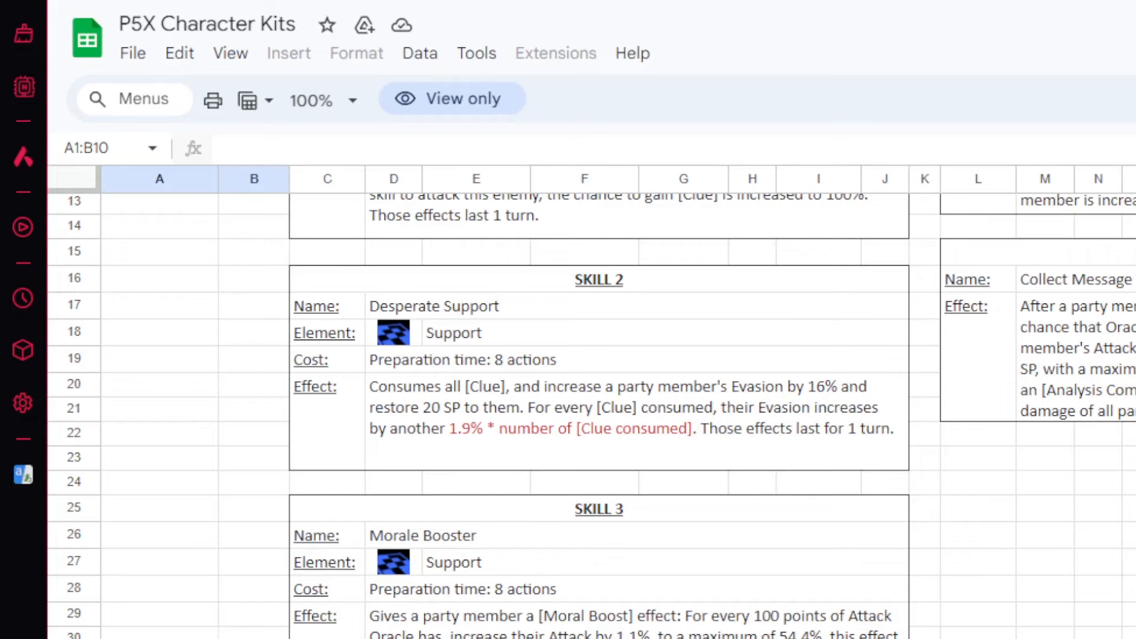
pyautogui.scroll(-3)
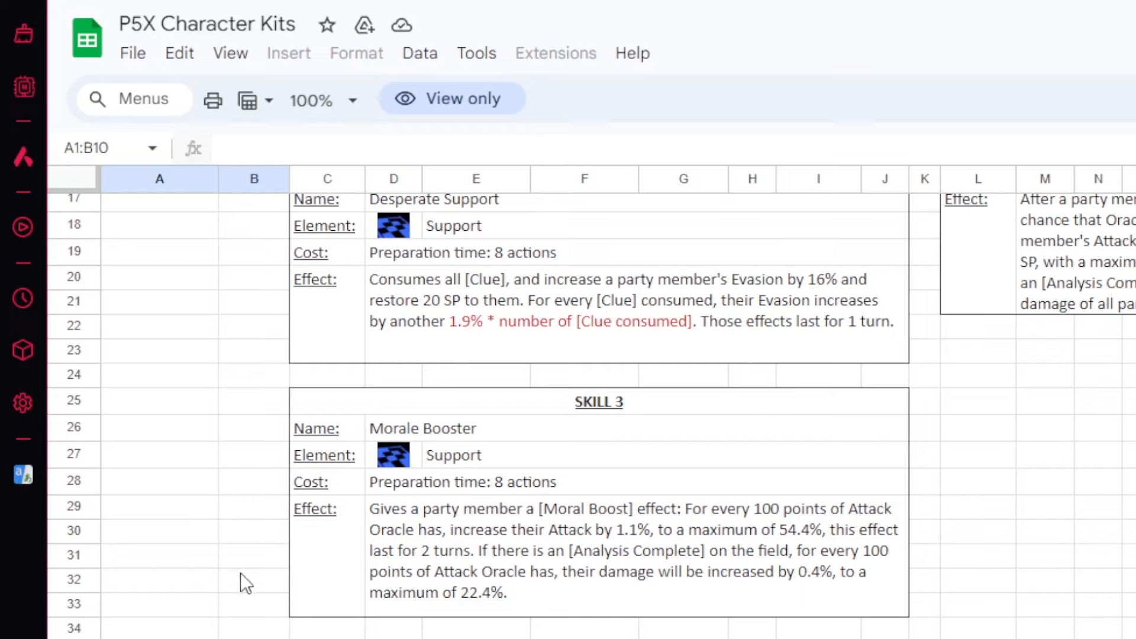
pyautogui.moveTo(424, 584)
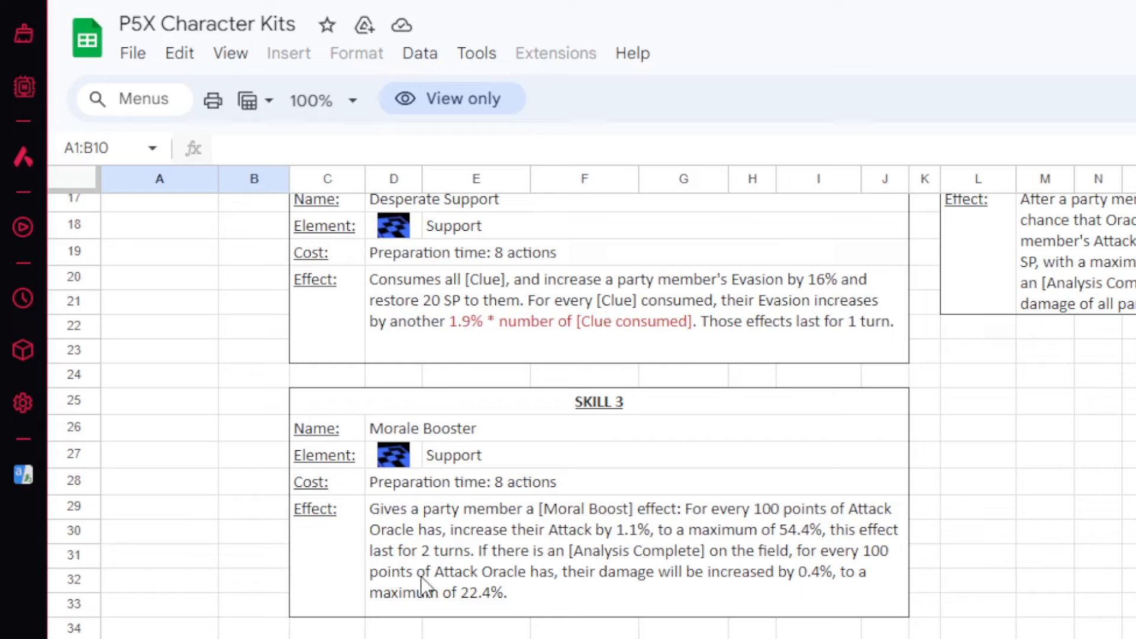
pyautogui.moveTo(605, 527)
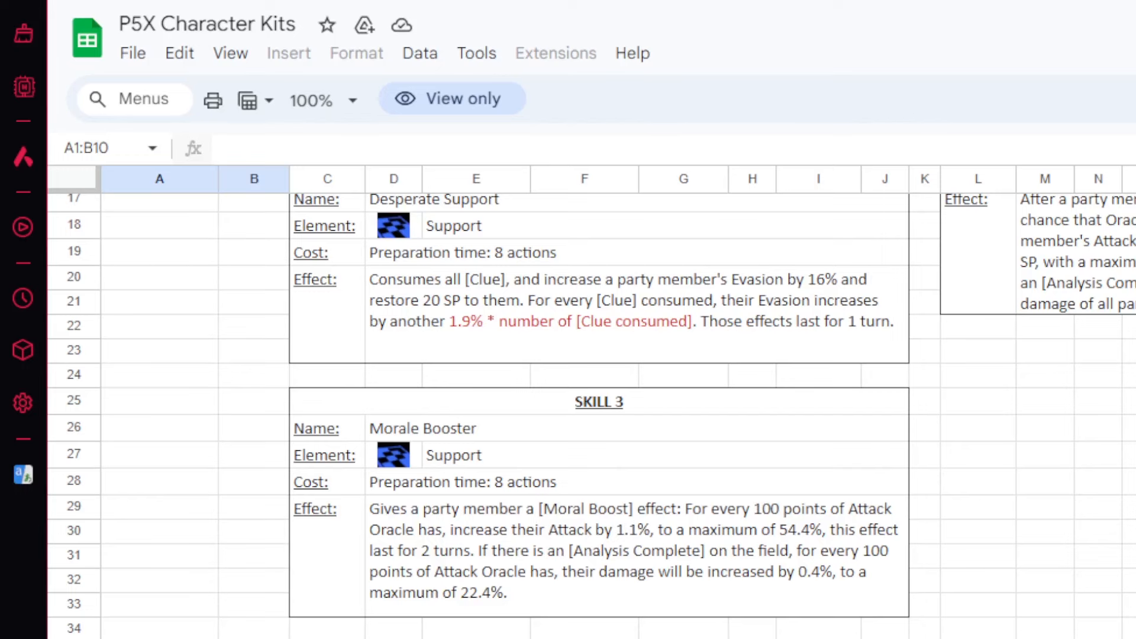
pyautogui.hscroll(3)
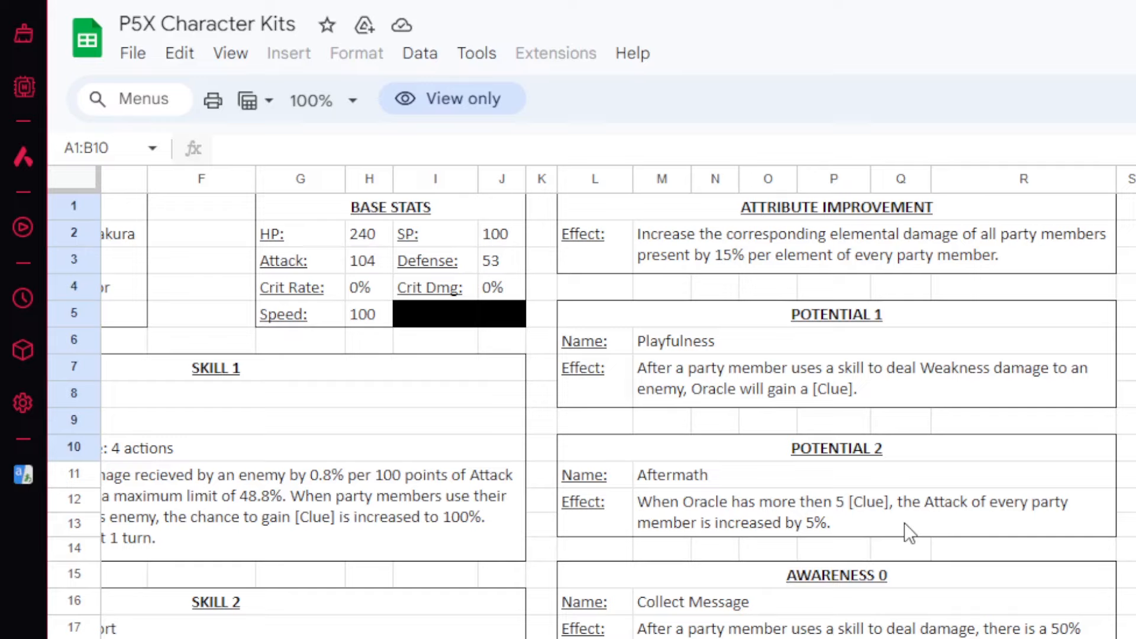
pyautogui.moveTo(904, 513)
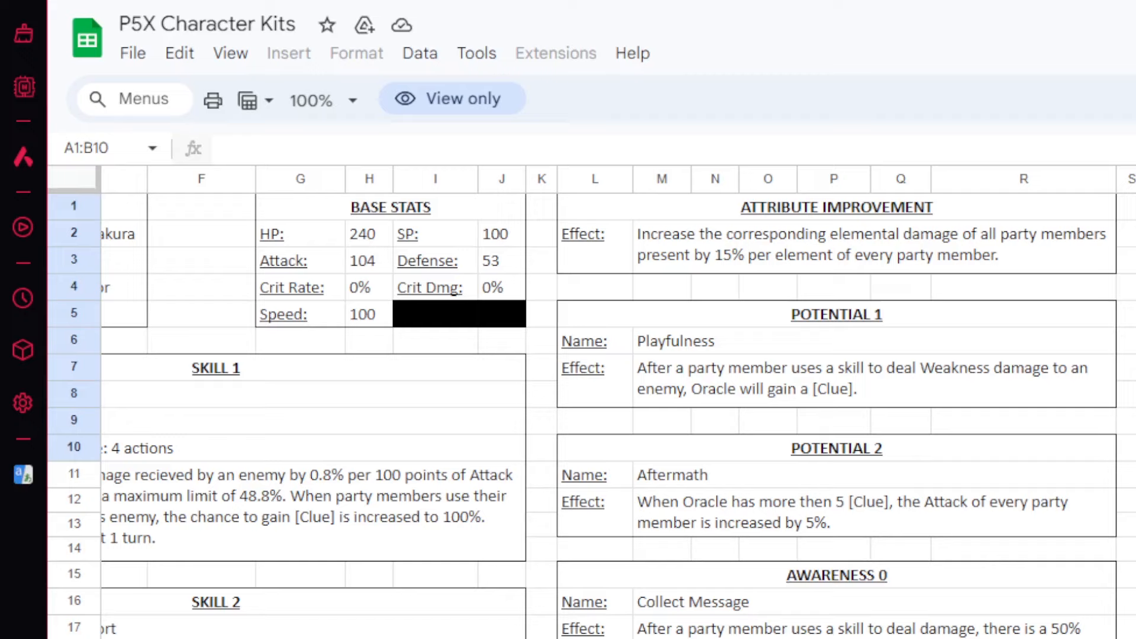
pyautogui.moveTo(986, 445)
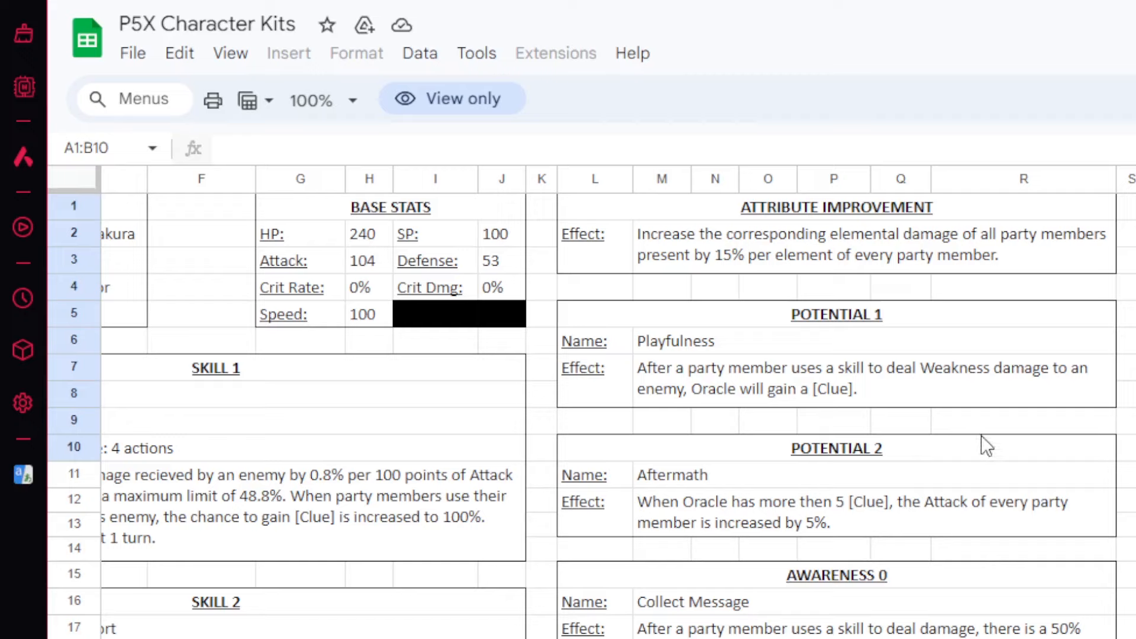
pyautogui.moveTo(950, 466)
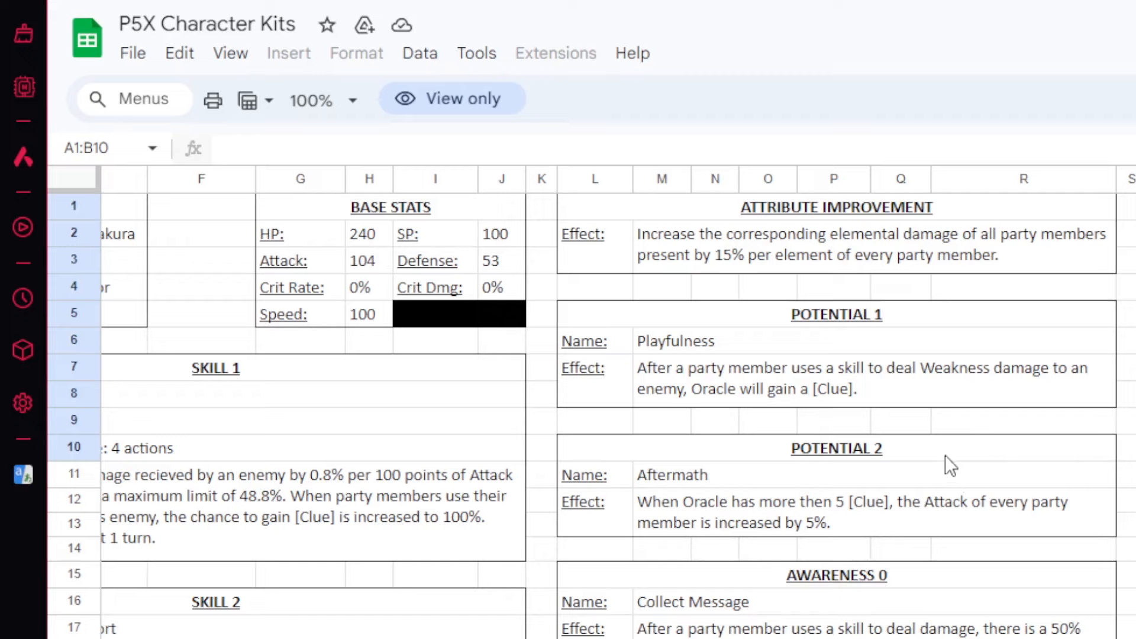